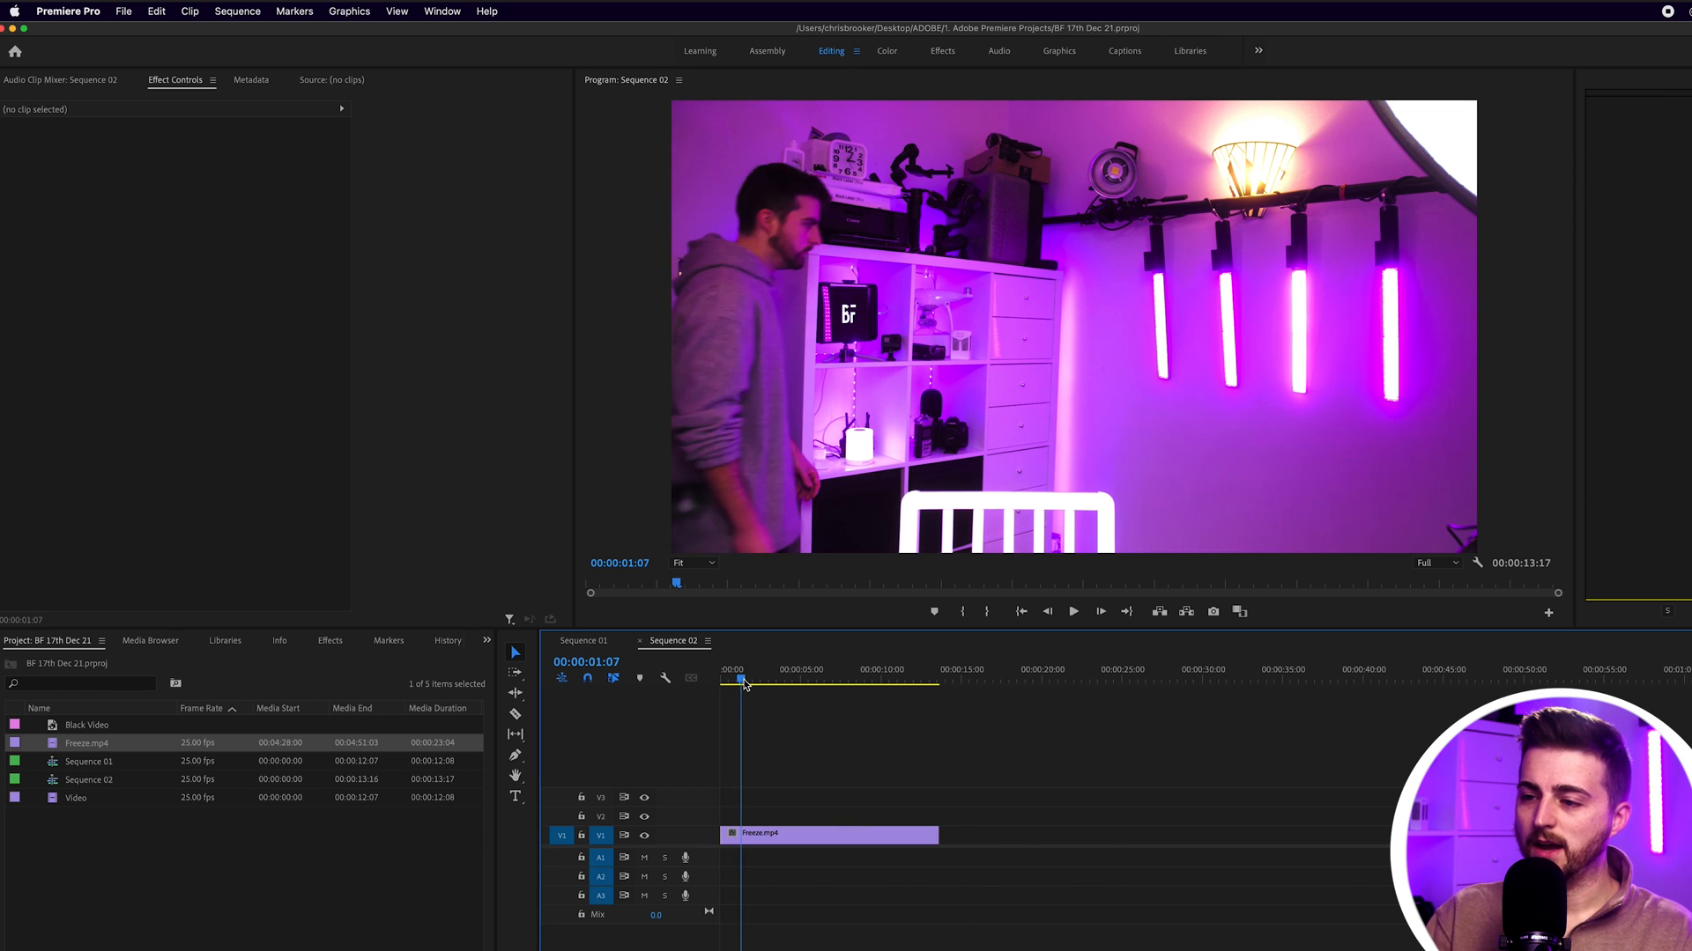
Scrub Freeze.mp4 to find the mid-air moment and park just after it.
click(1072, 612)
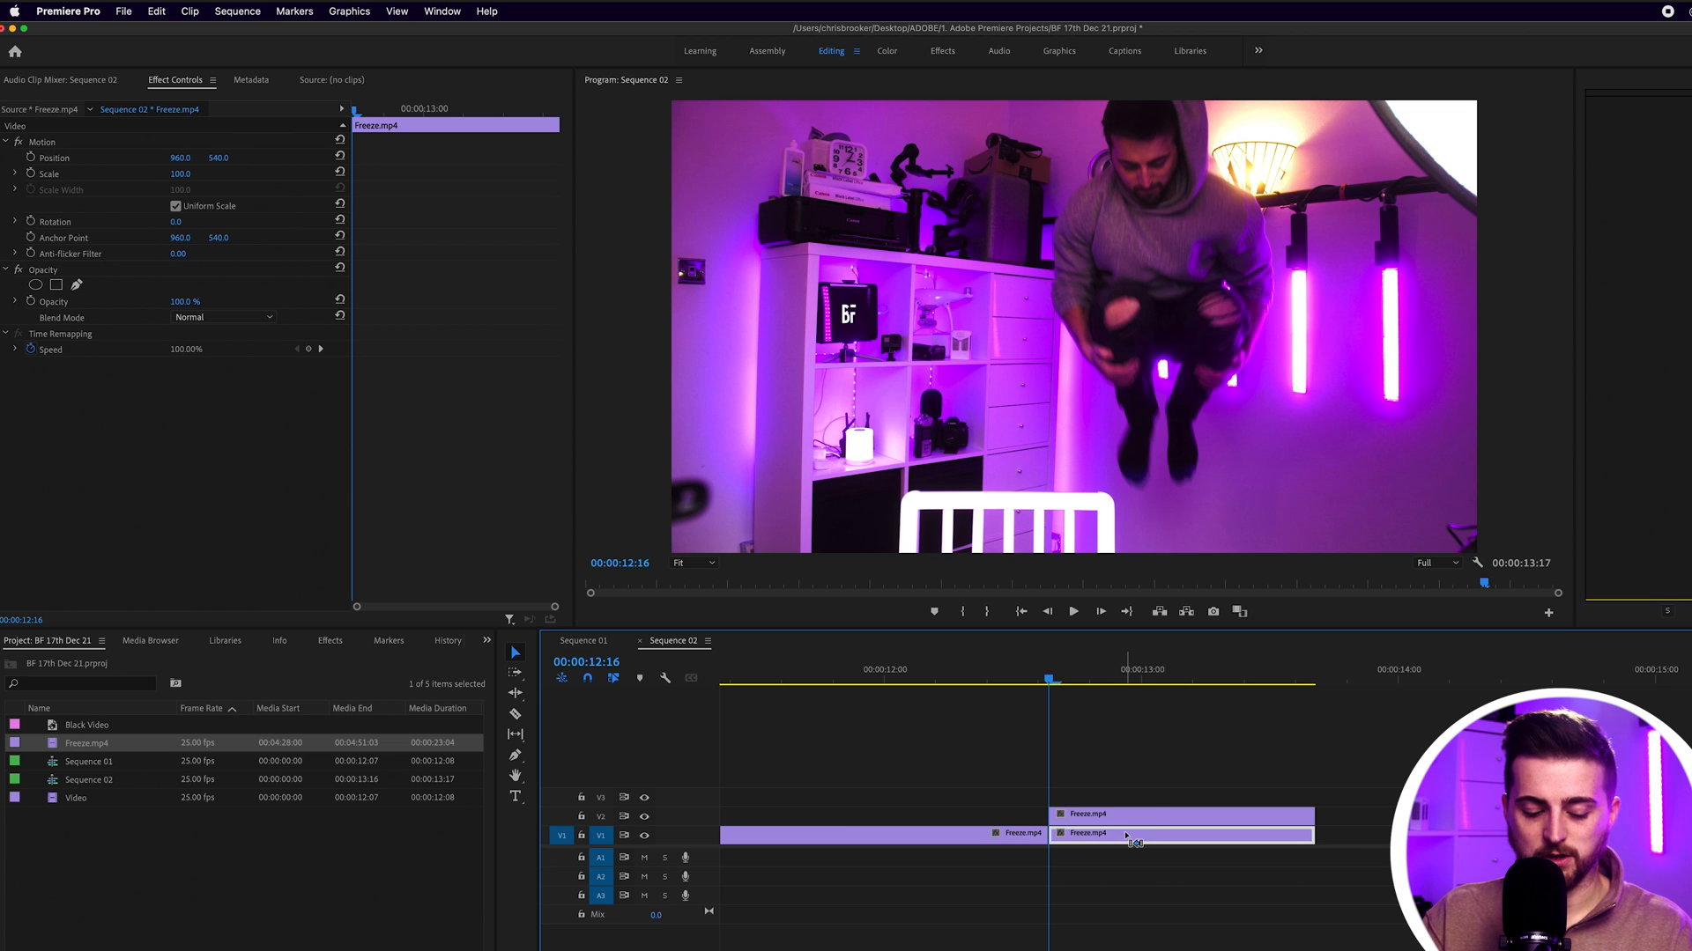
click(1346, 686)
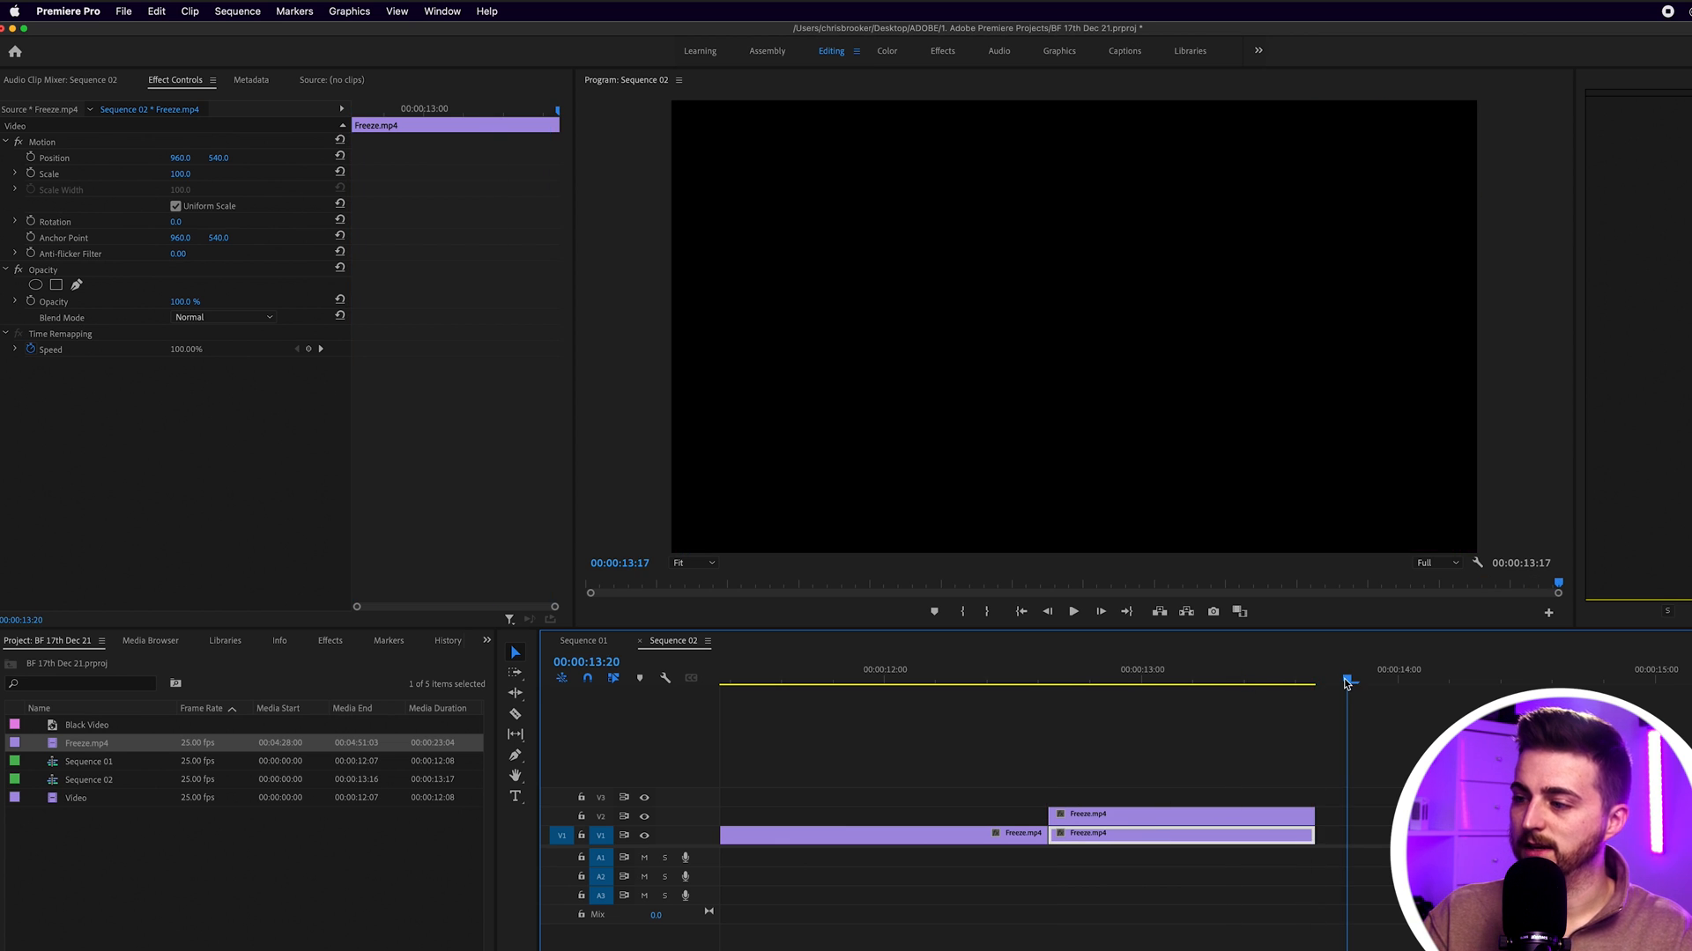
drag(1345, 682, 1419, 682)
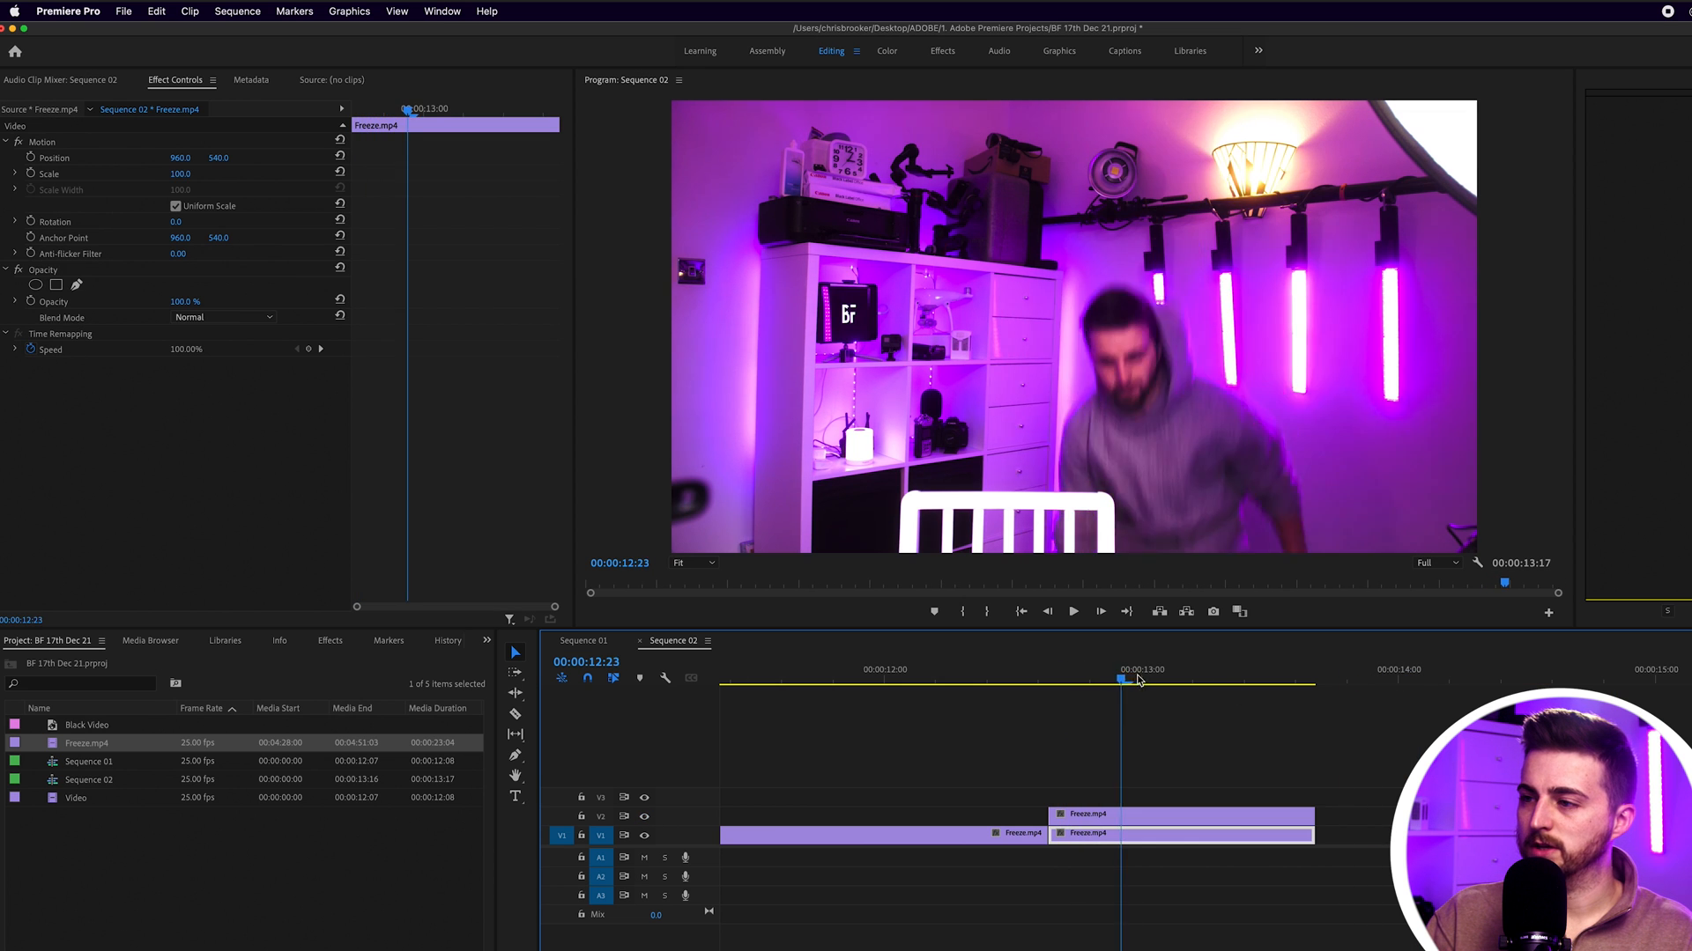
click(1079, 814)
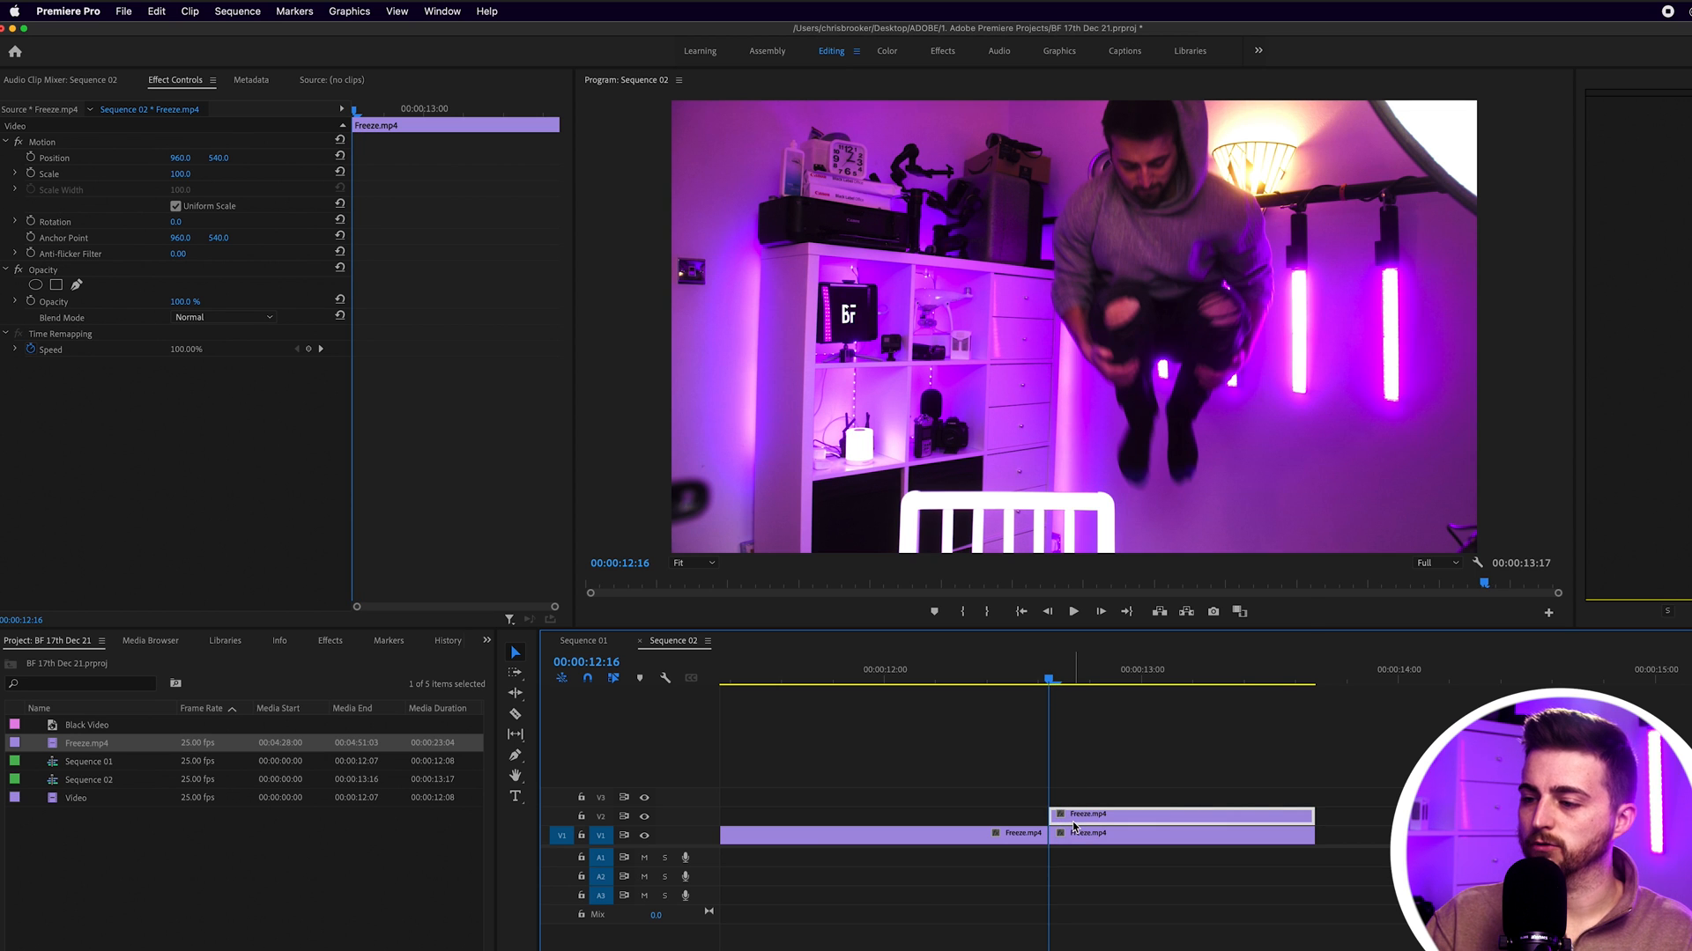
Open the context menu on the upper Freeze.mp4 copy to add a frame hold.
right_click(1073, 827)
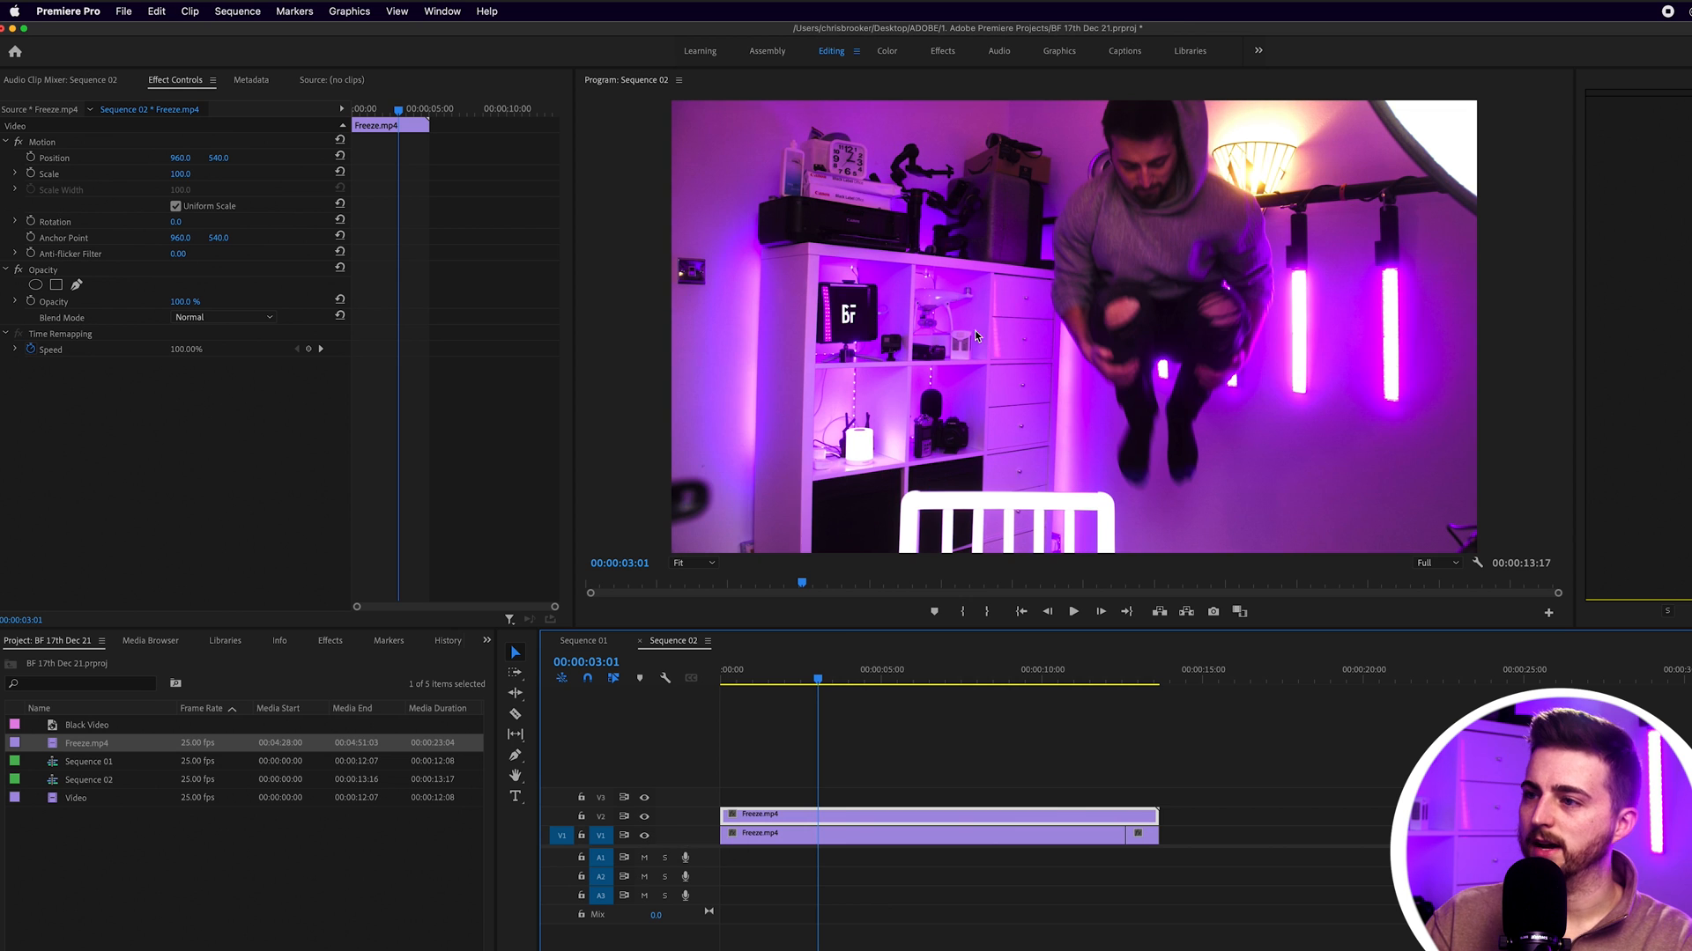
mouse_move(276, 256)
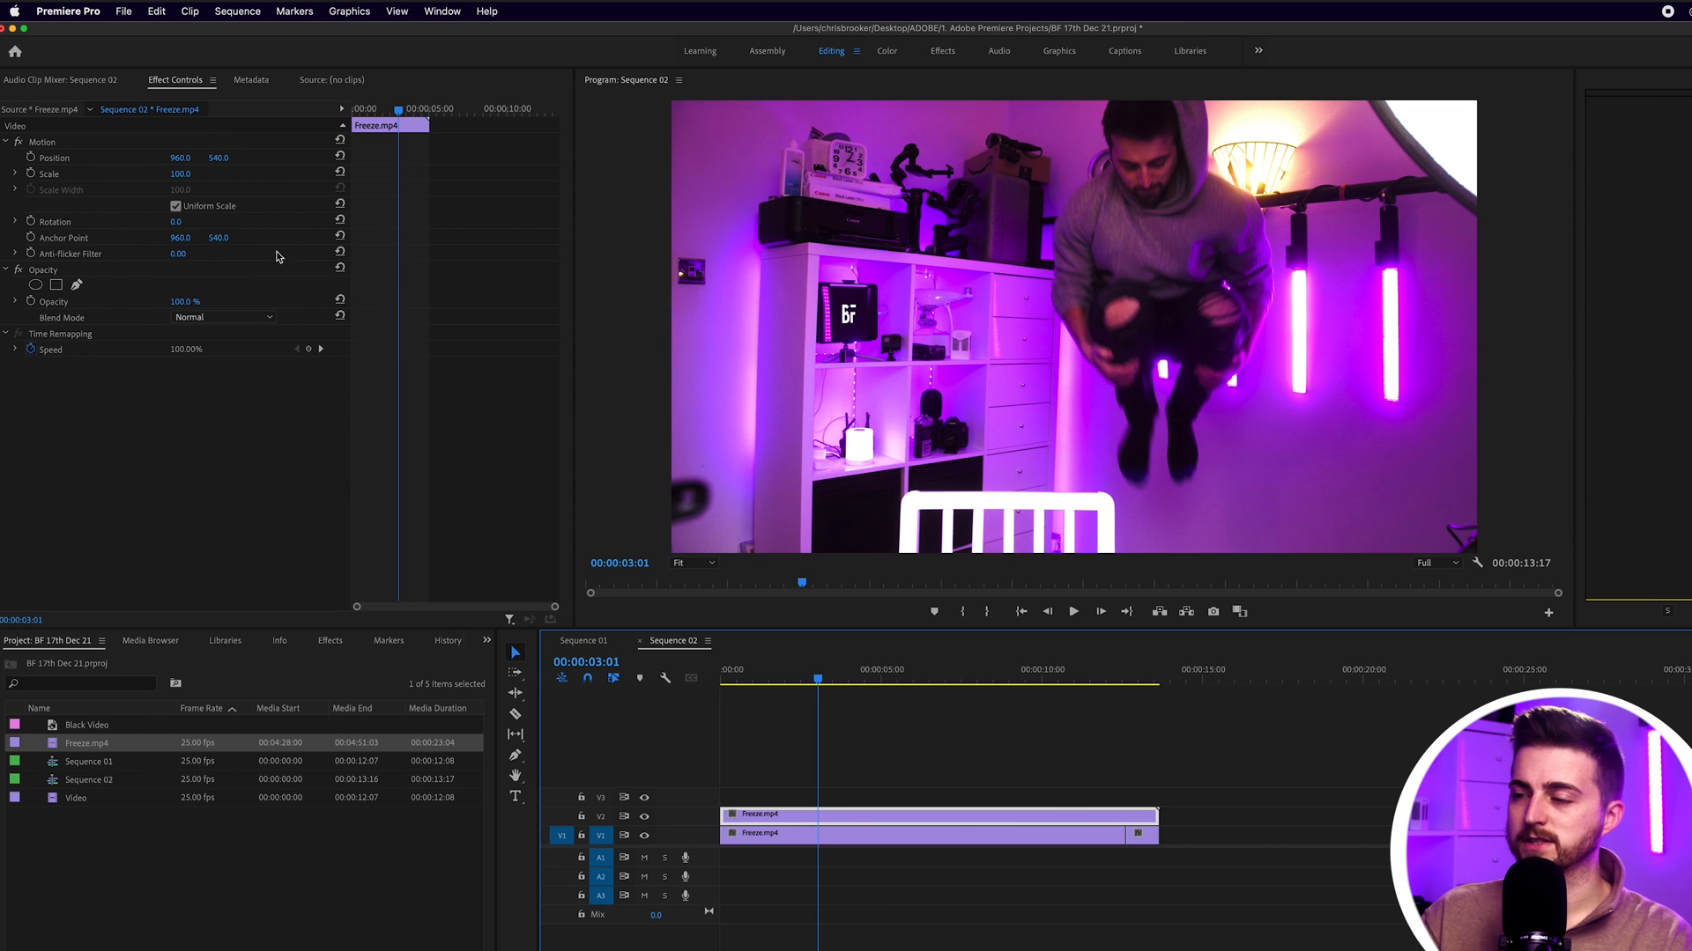
Zoom the Program Monitor to 100%, then further in on the man's legs.
click(691, 562)
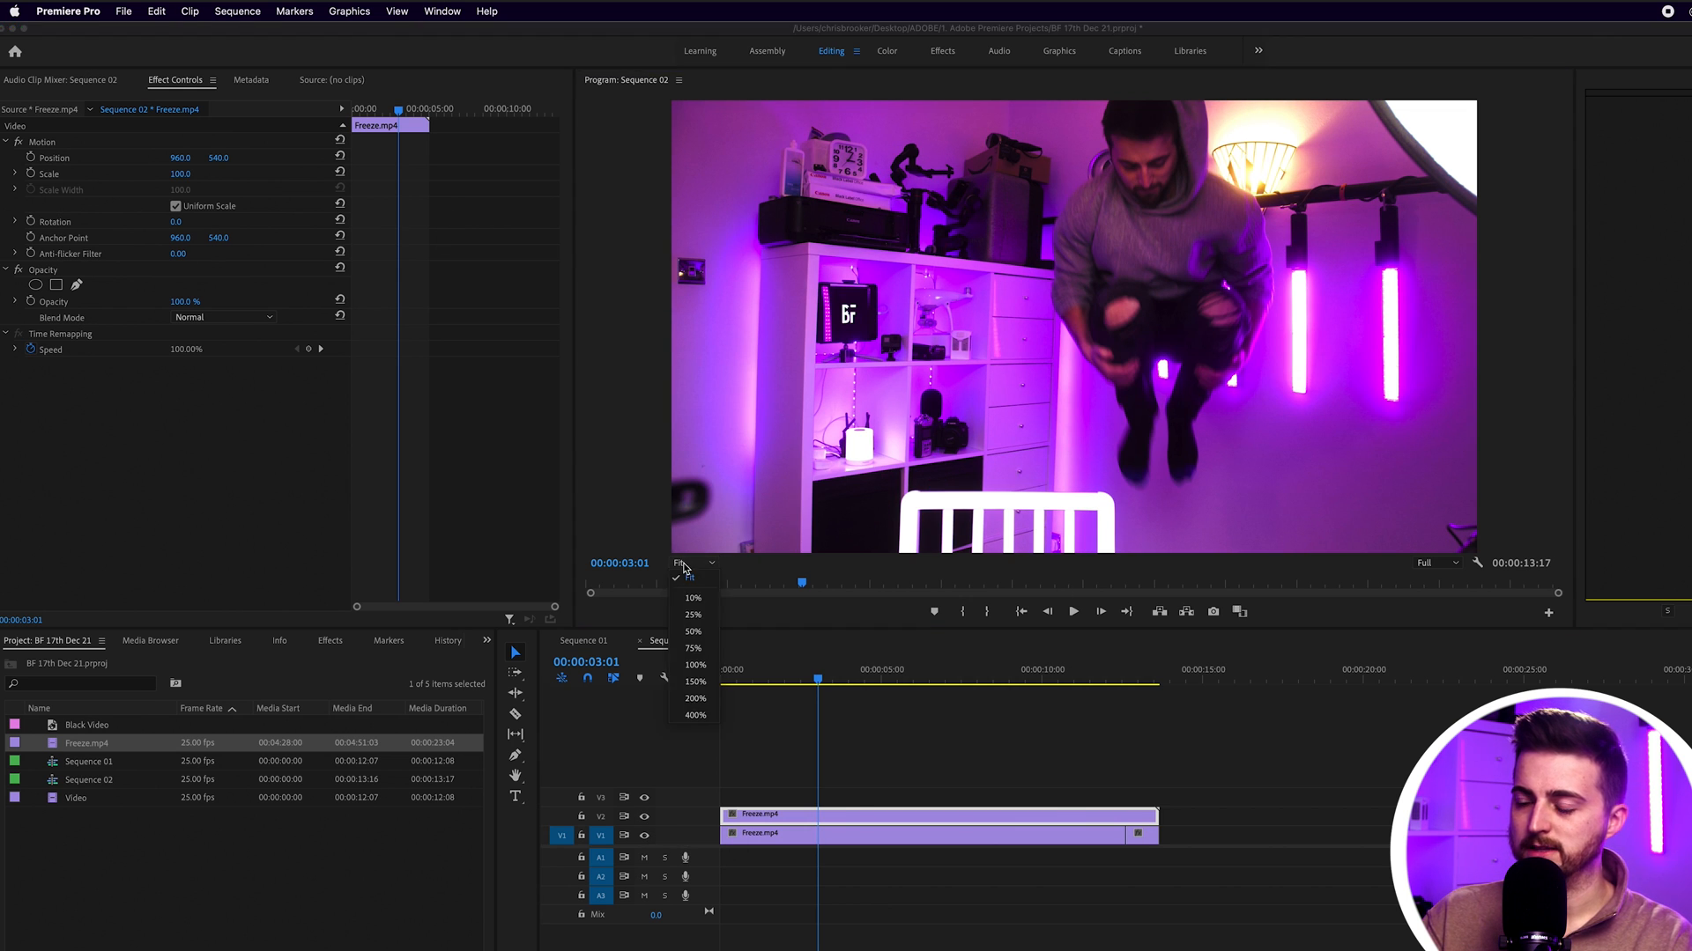
click(693, 665)
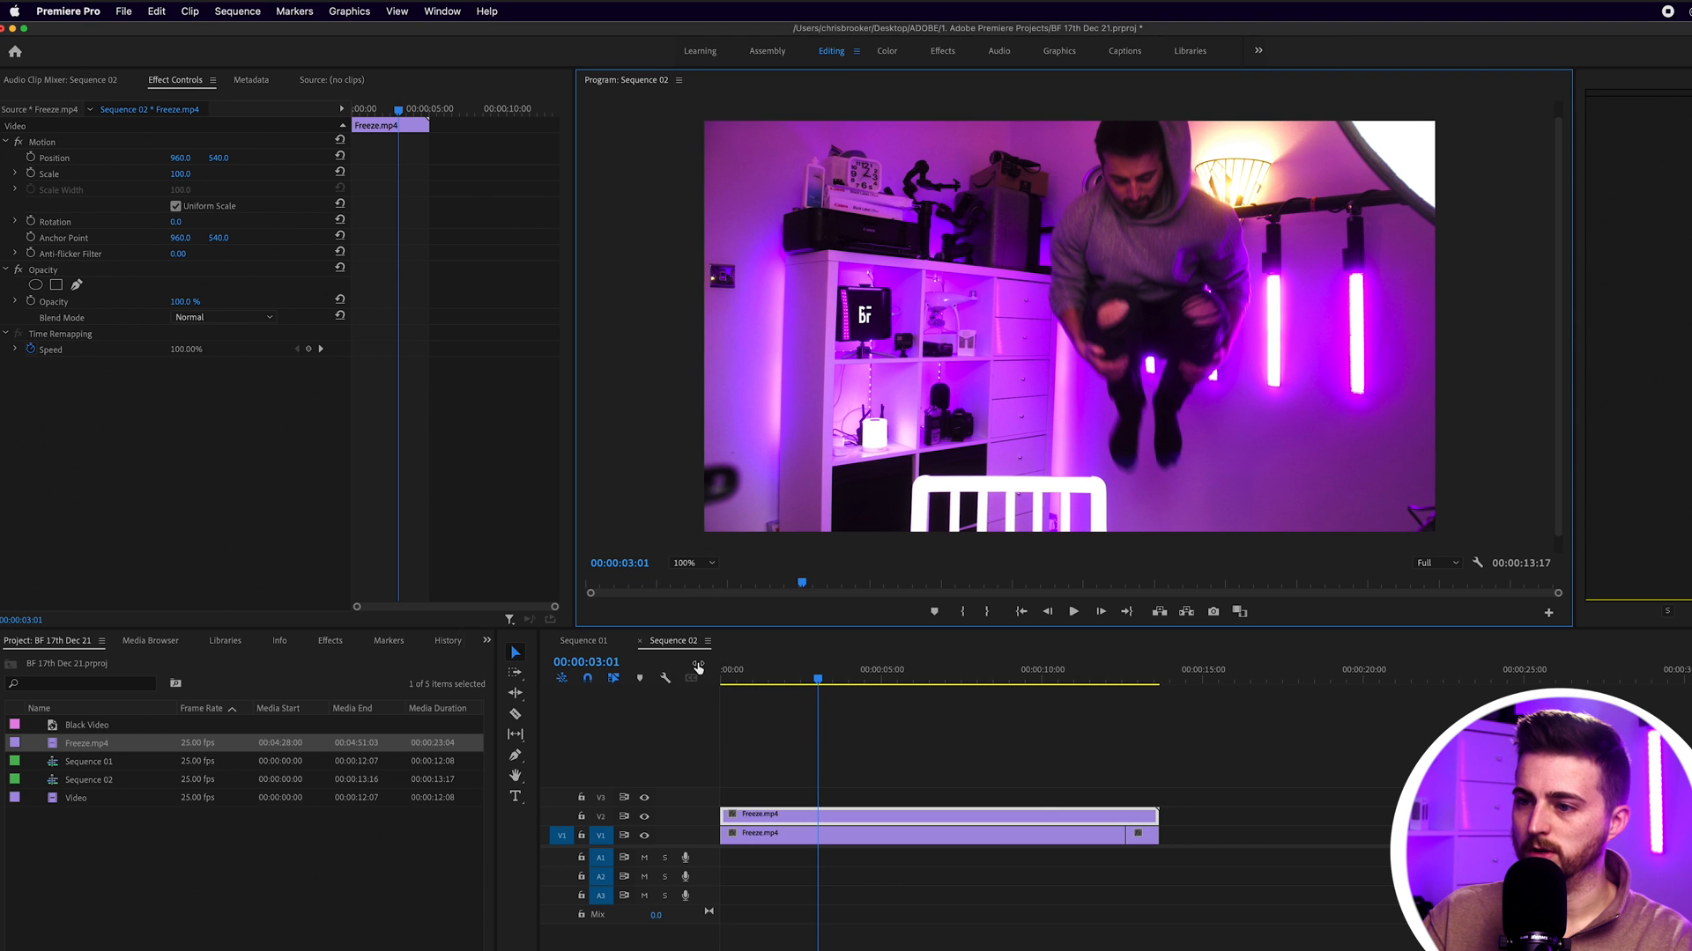
click(693, 562)
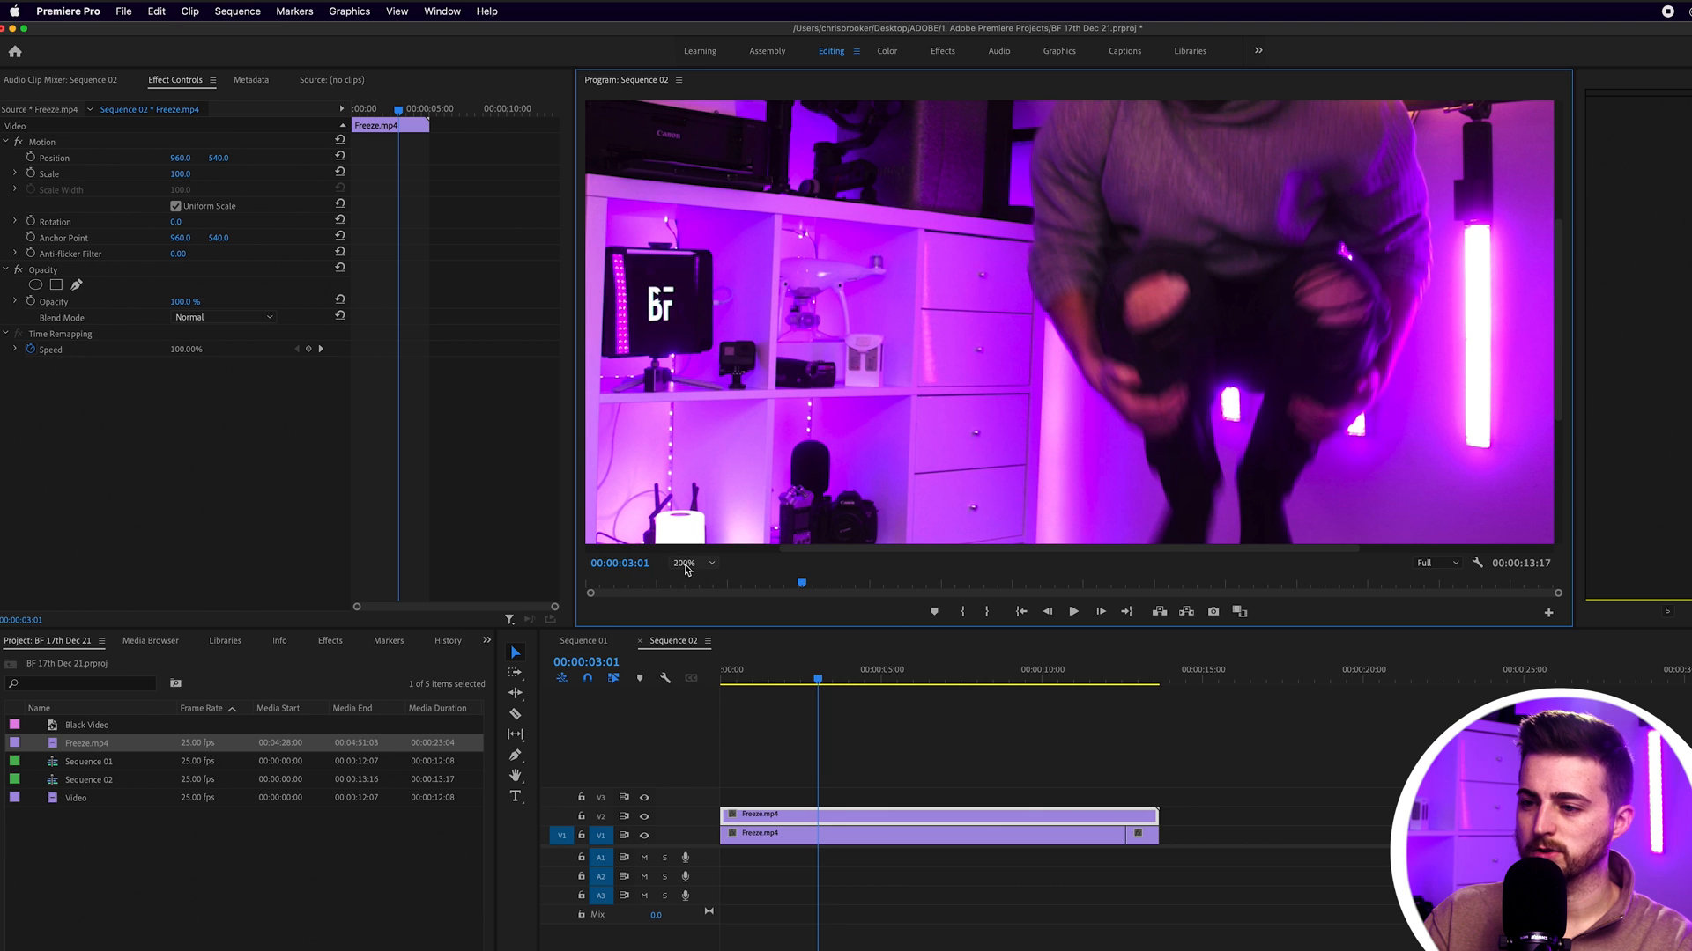
click(686, 562)
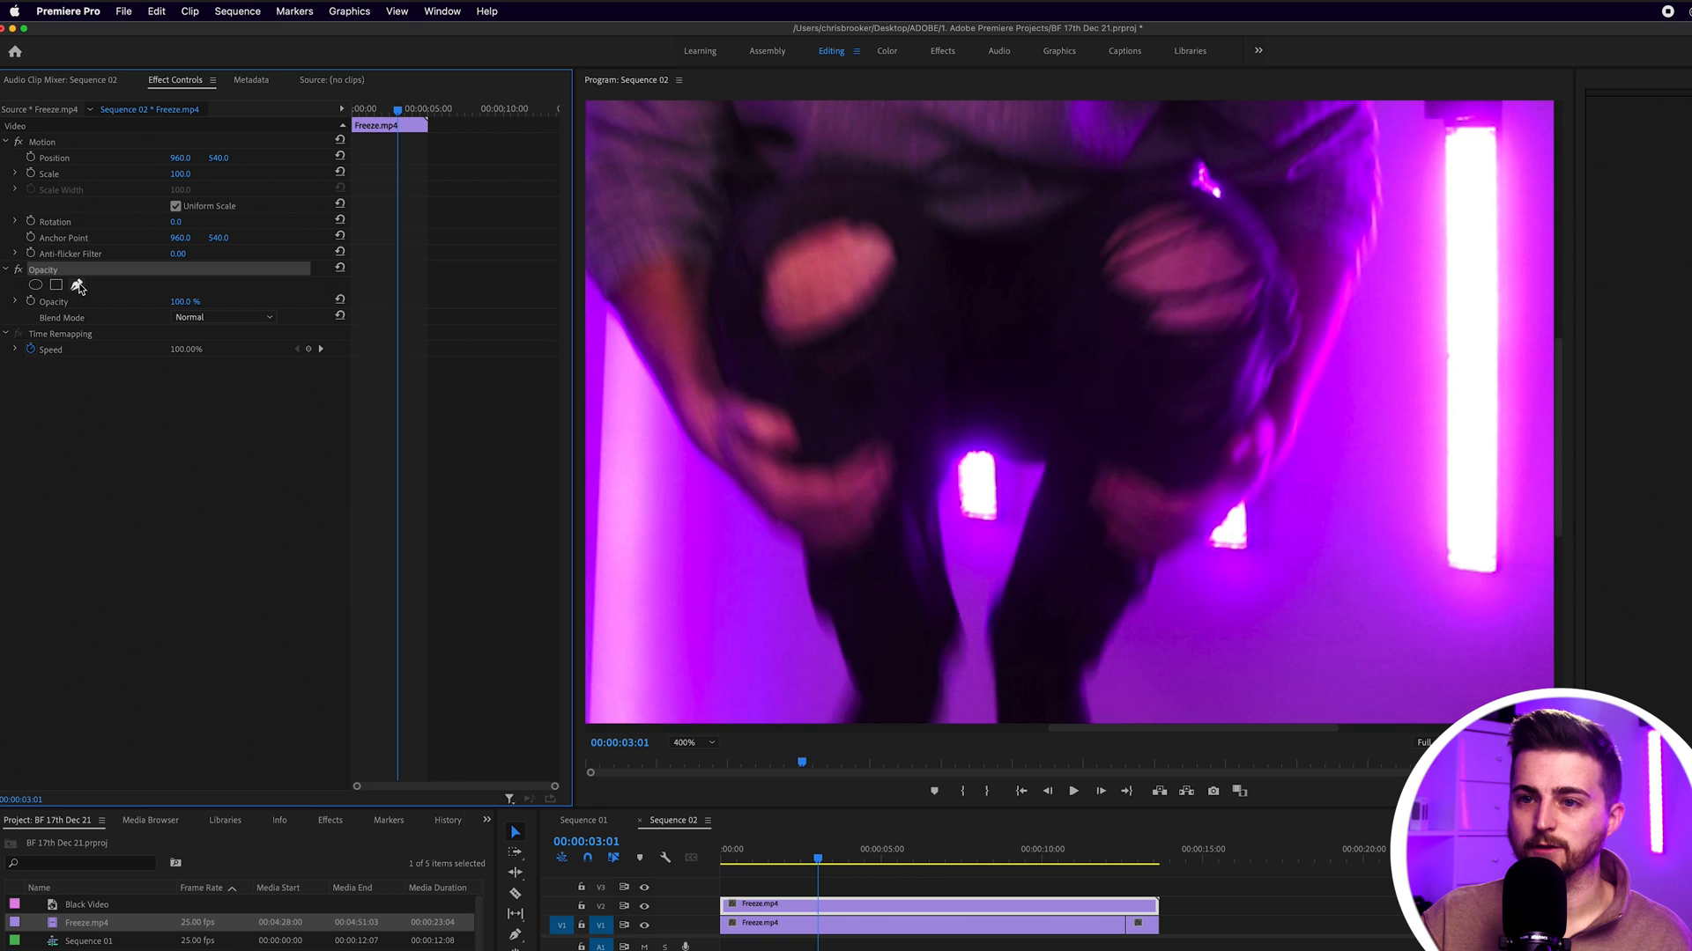
Draw a freehand opacity mask, adding curved points up the man's leg.
click(56, 283)
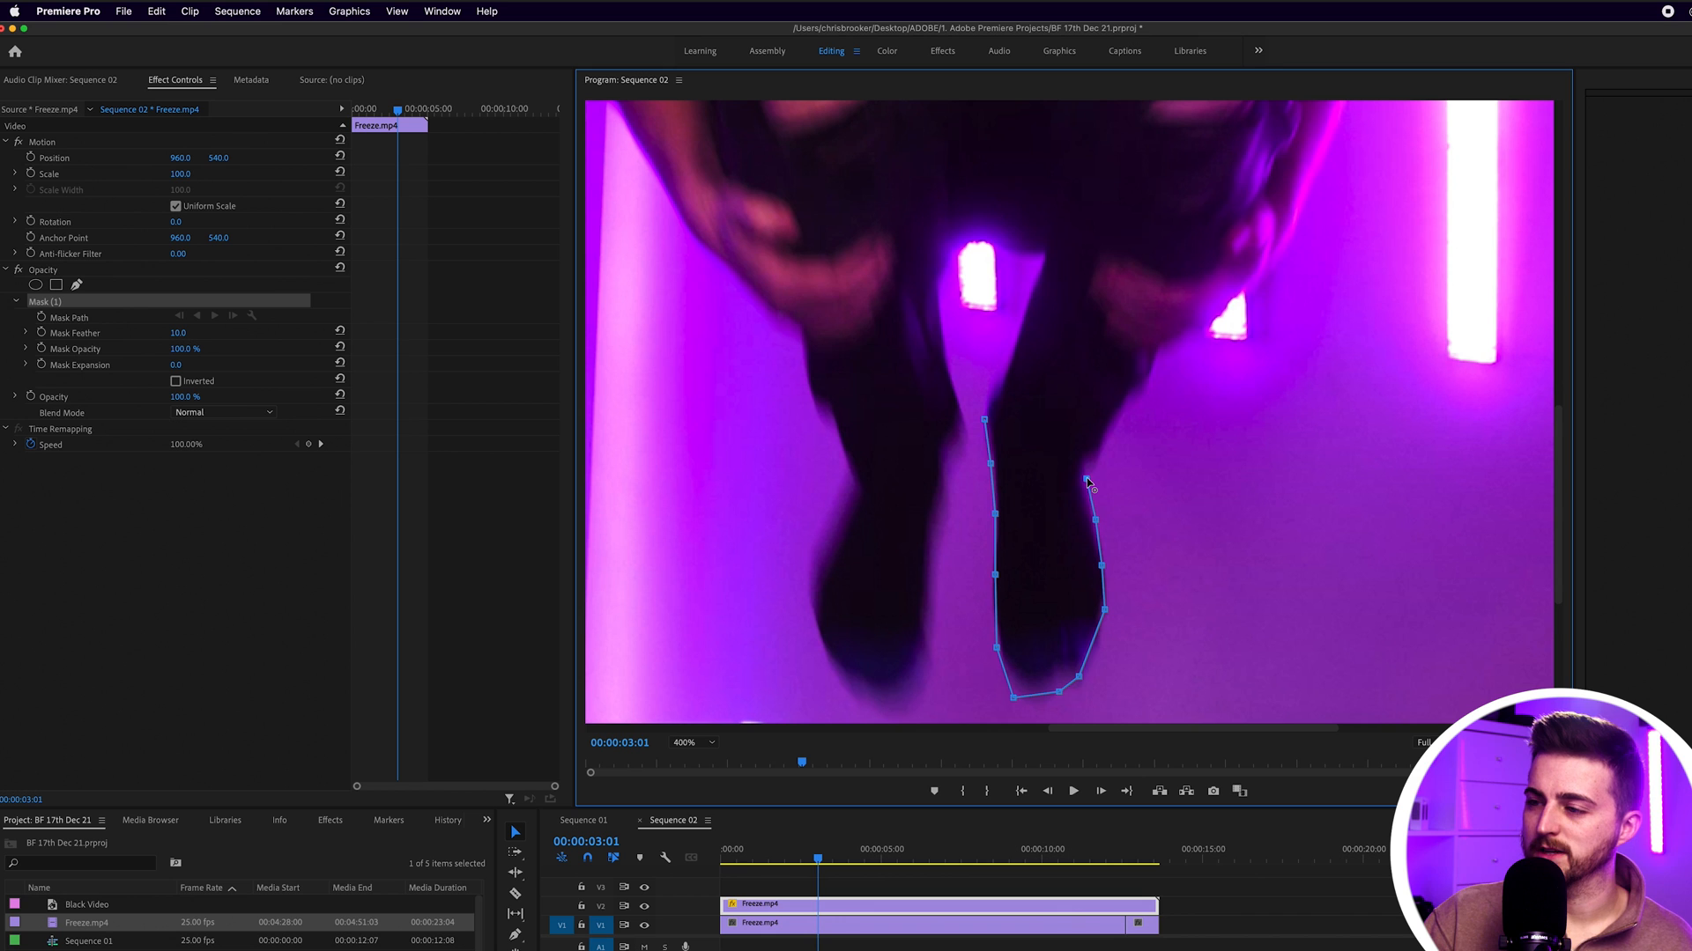
drag(1090, 485, 1154, 370)
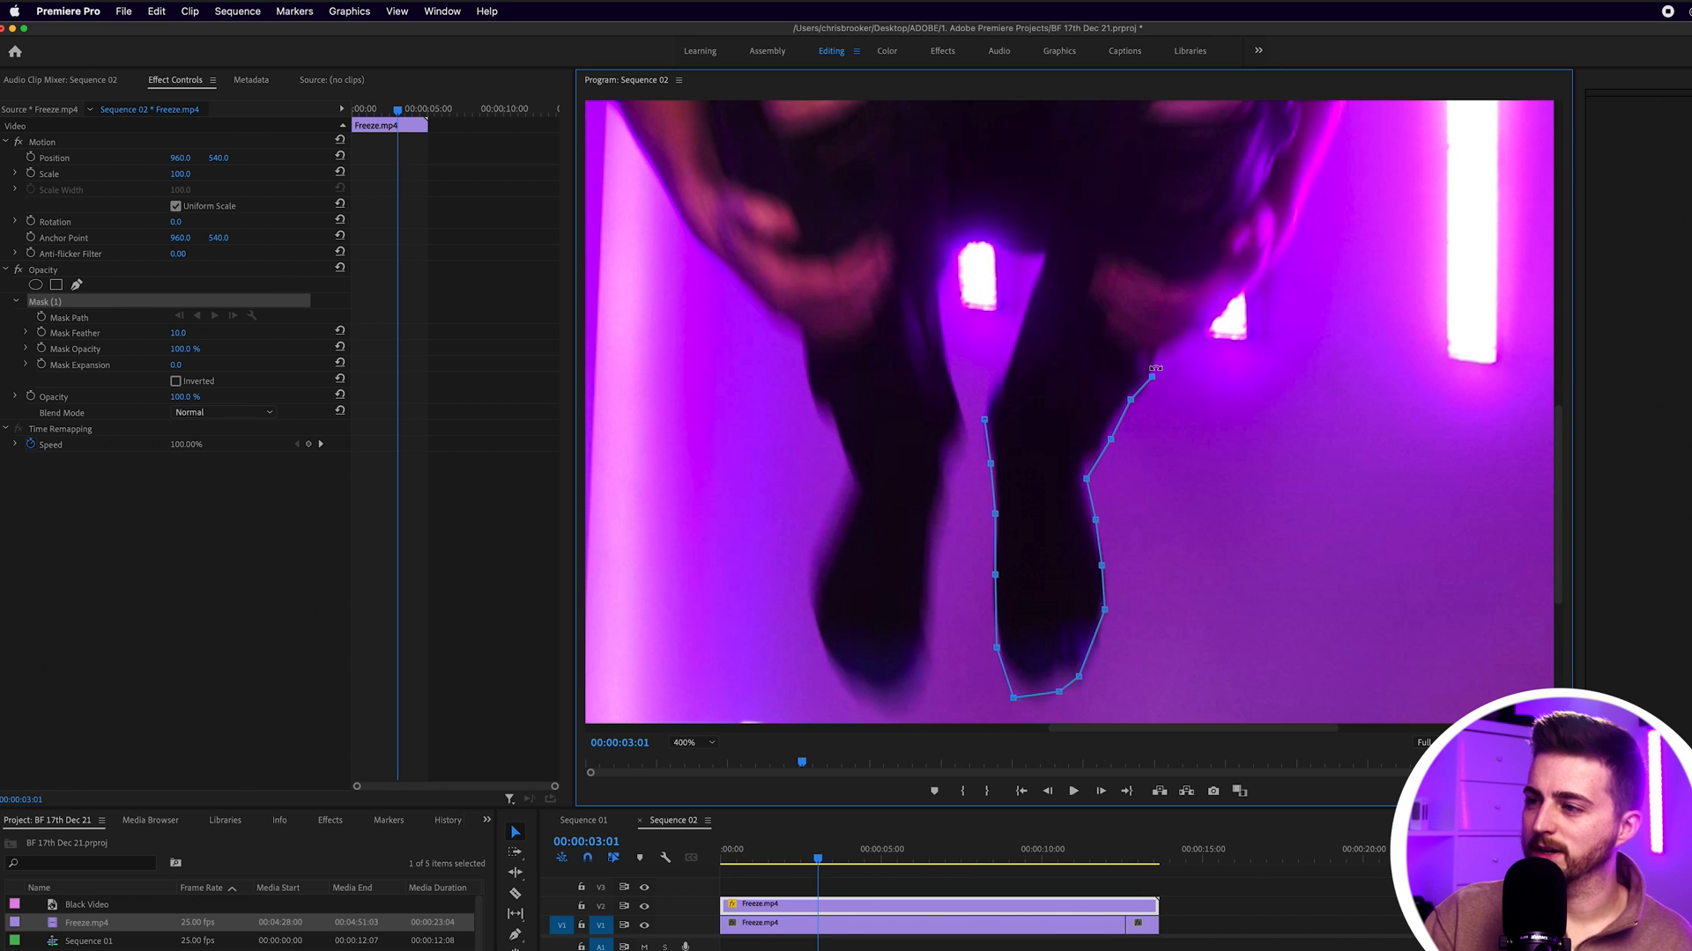
drag(1148, 366, 1295, 221)
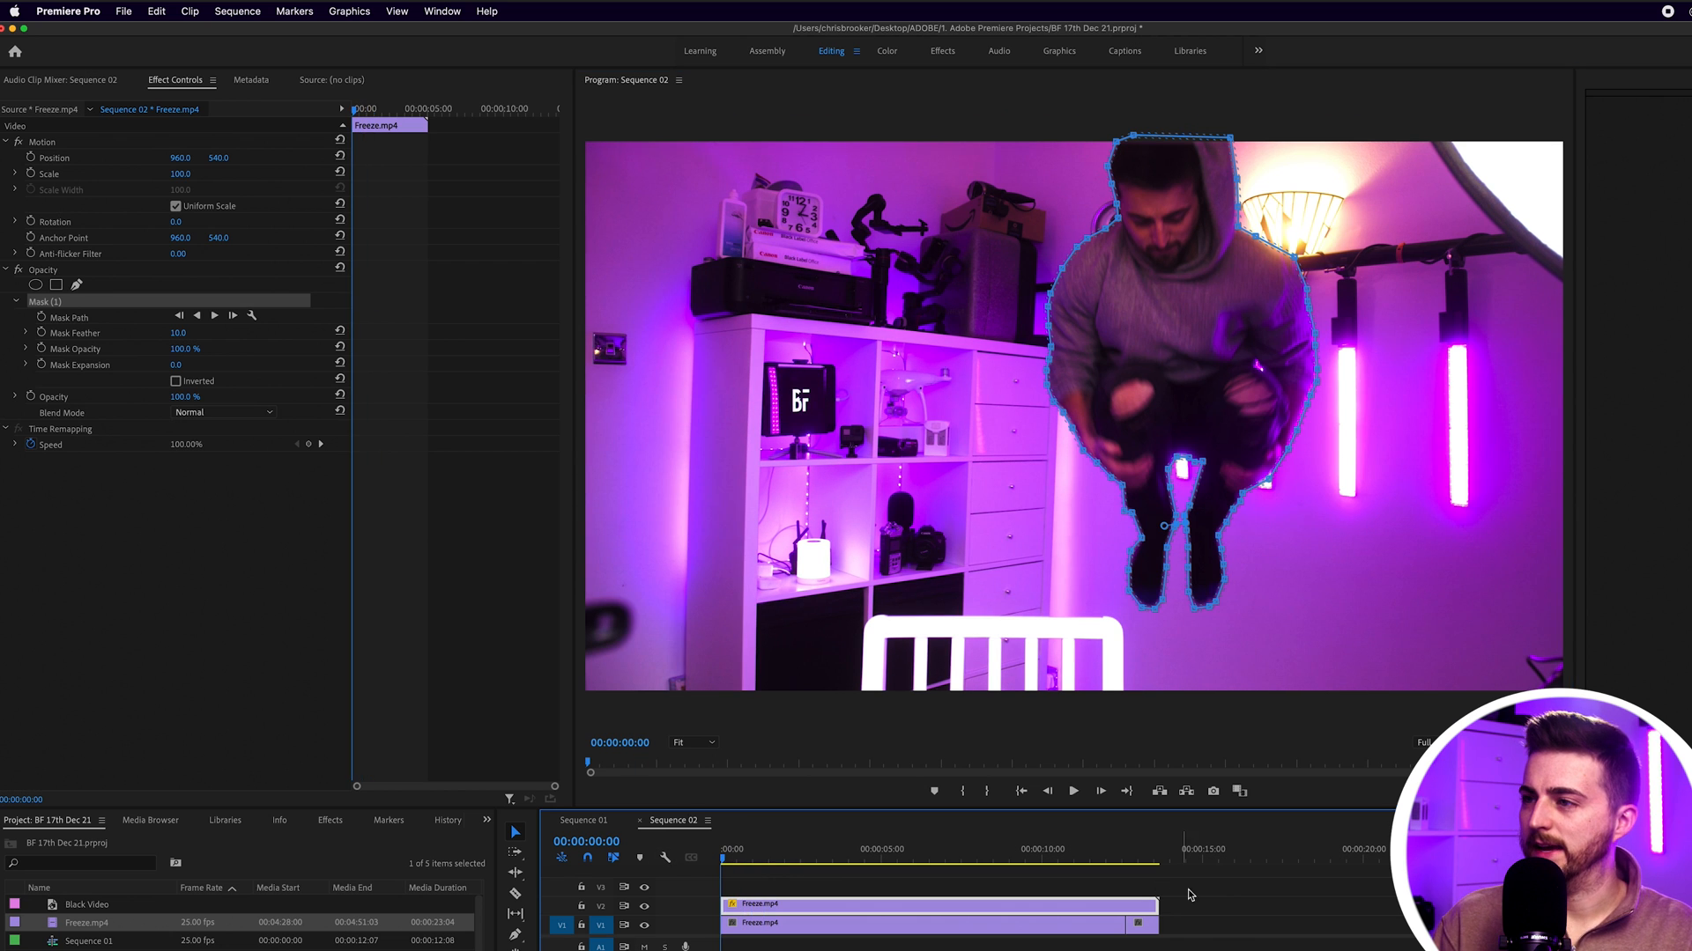
Delete the end piece of the lower clip and return to the mid-air frame.
click(1071, 791)
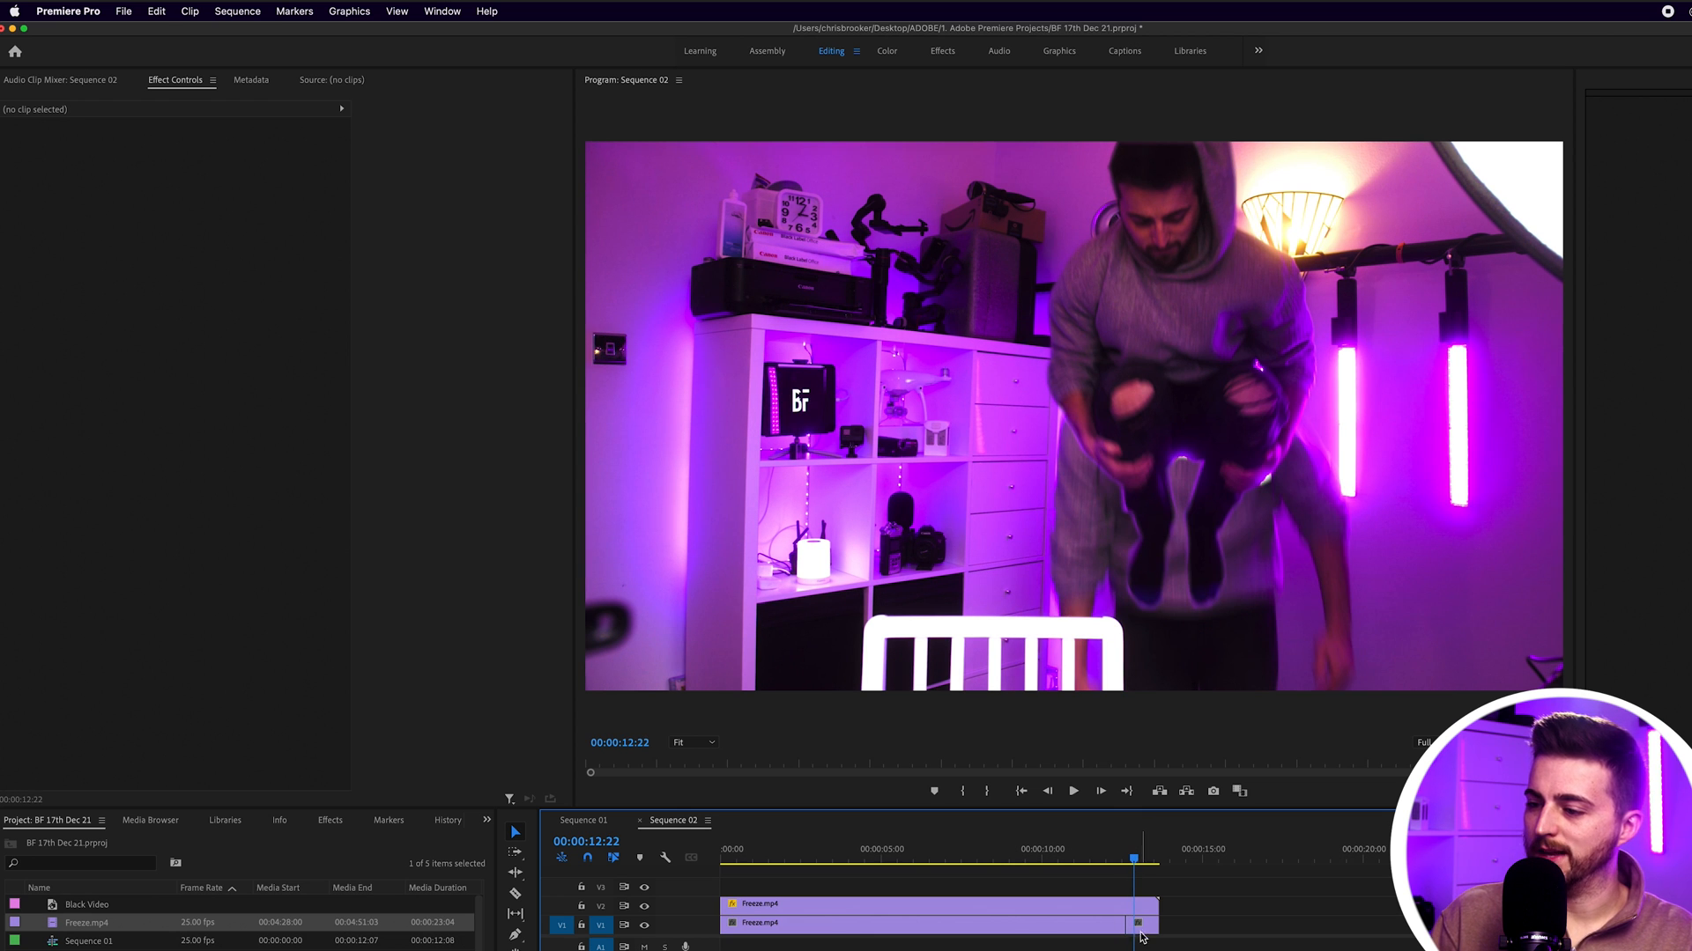
click(1139, 924)
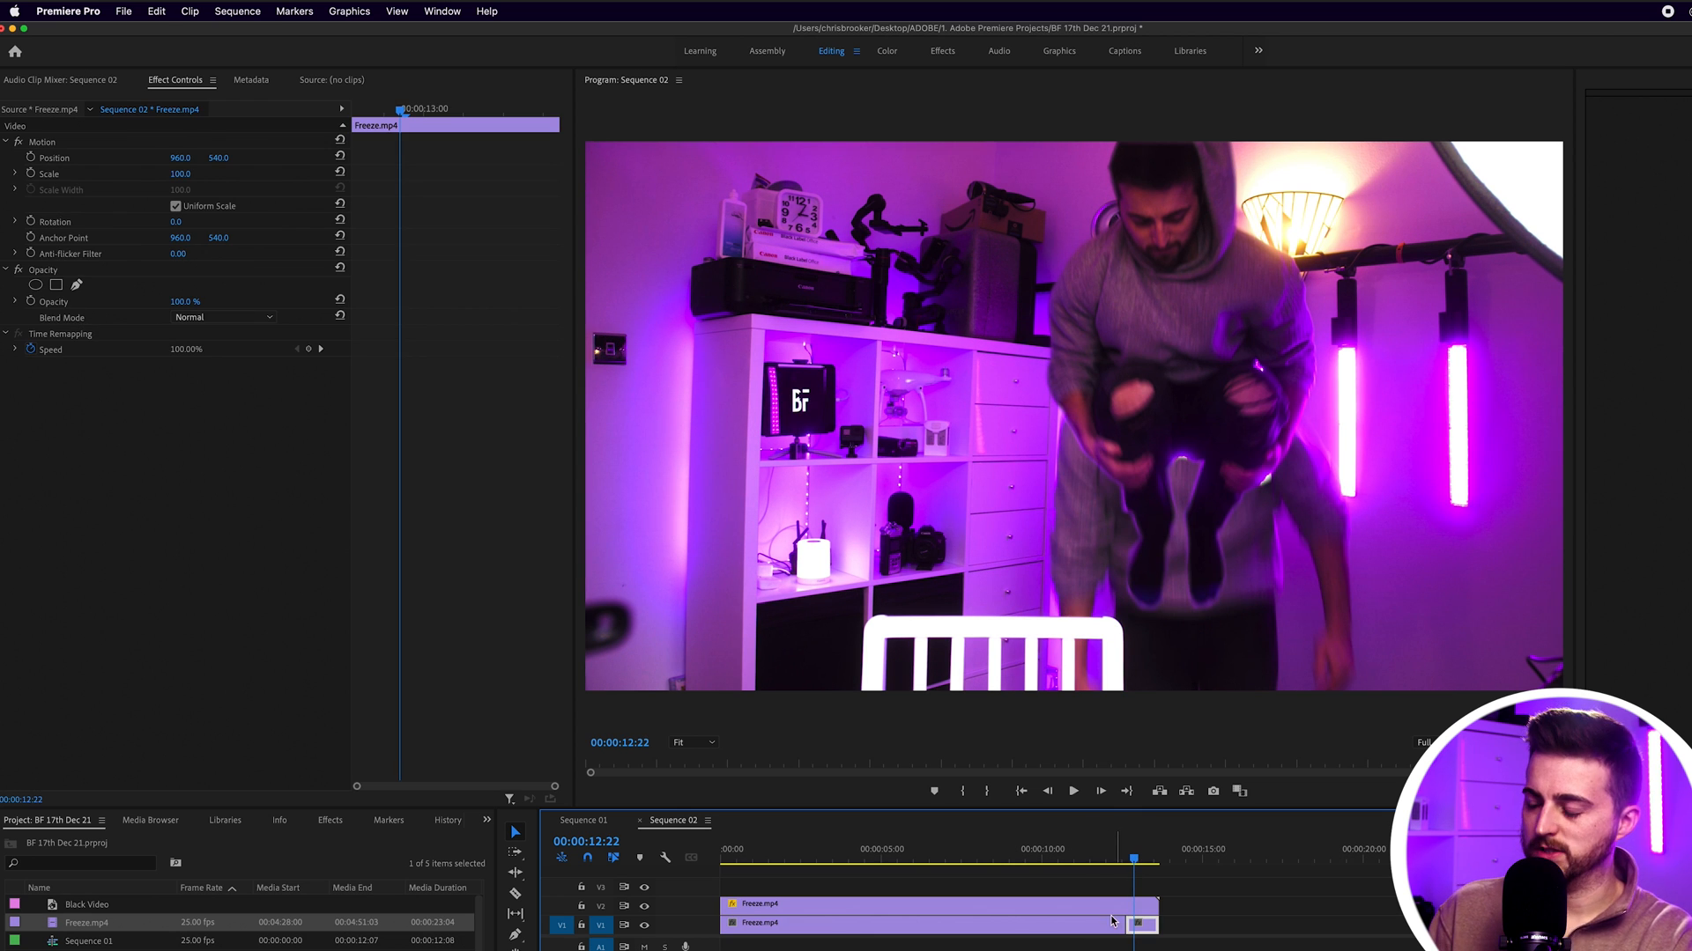
click(1072, 791)
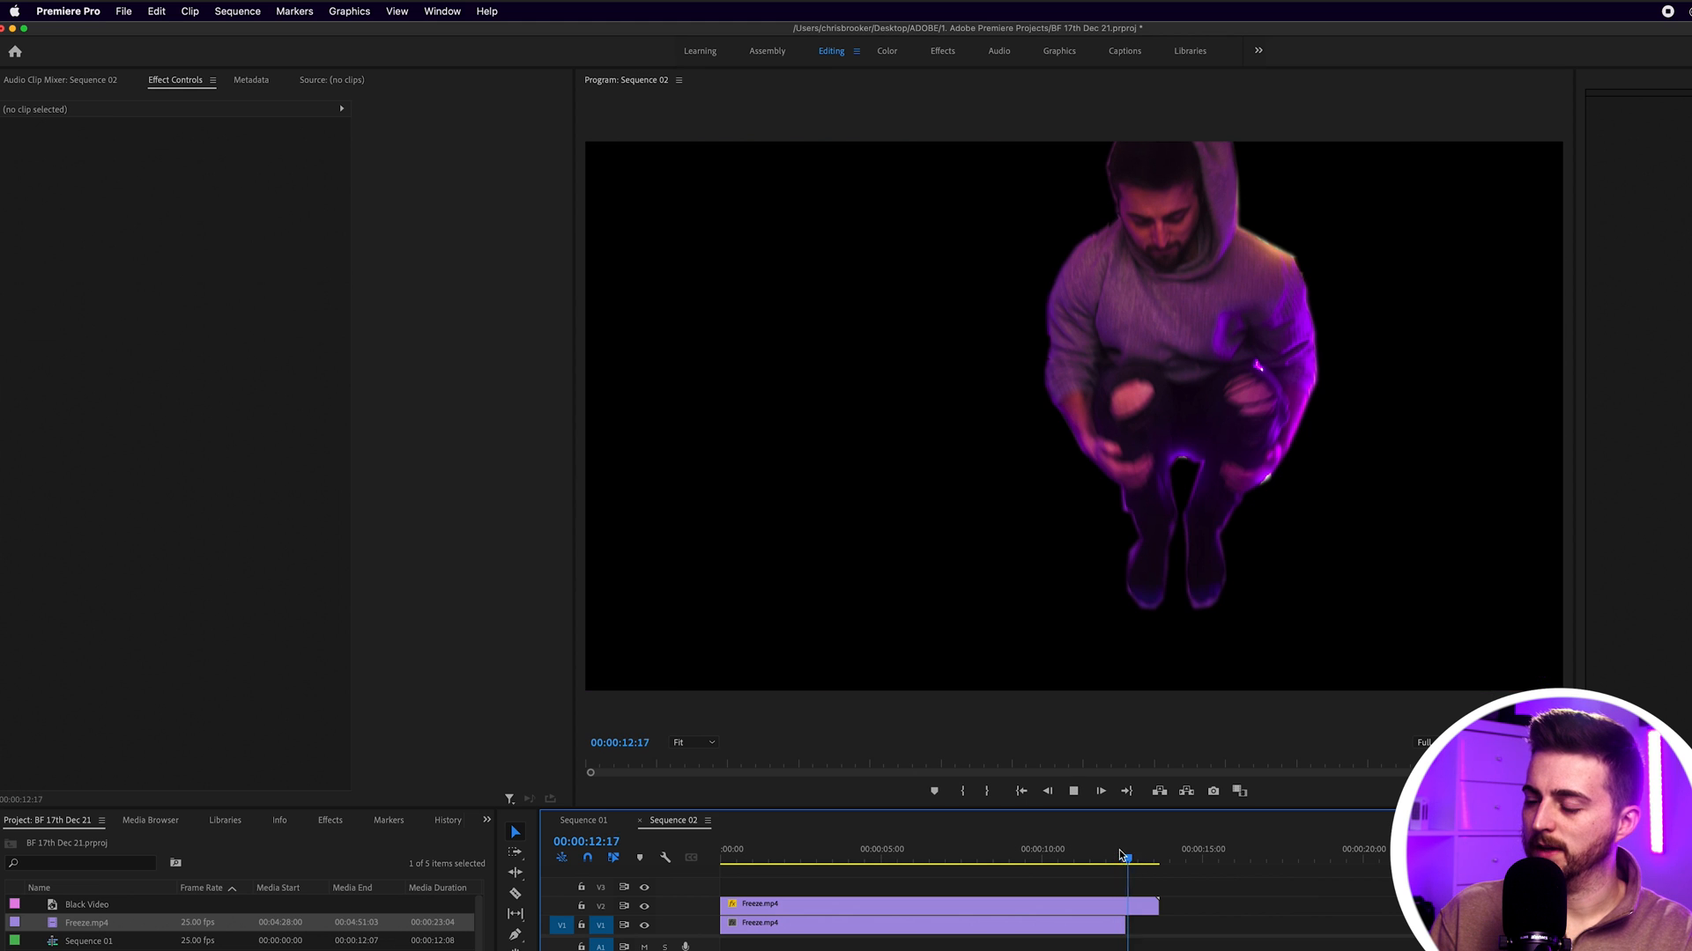
click(1116, 857)
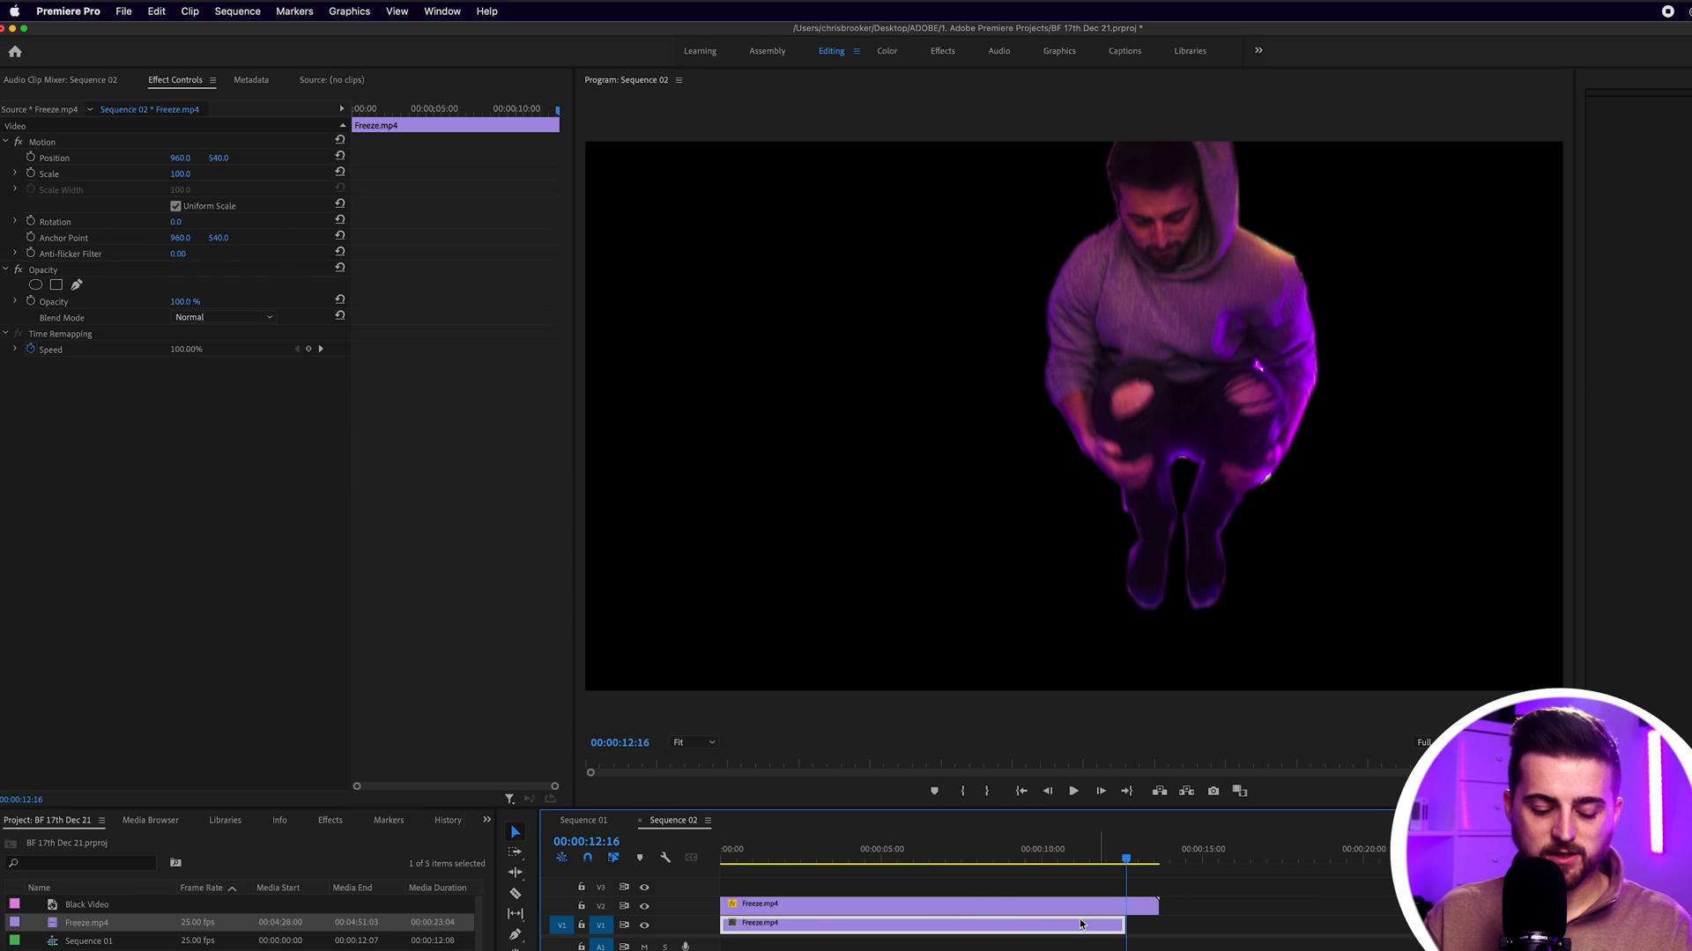
click(1195, 857)
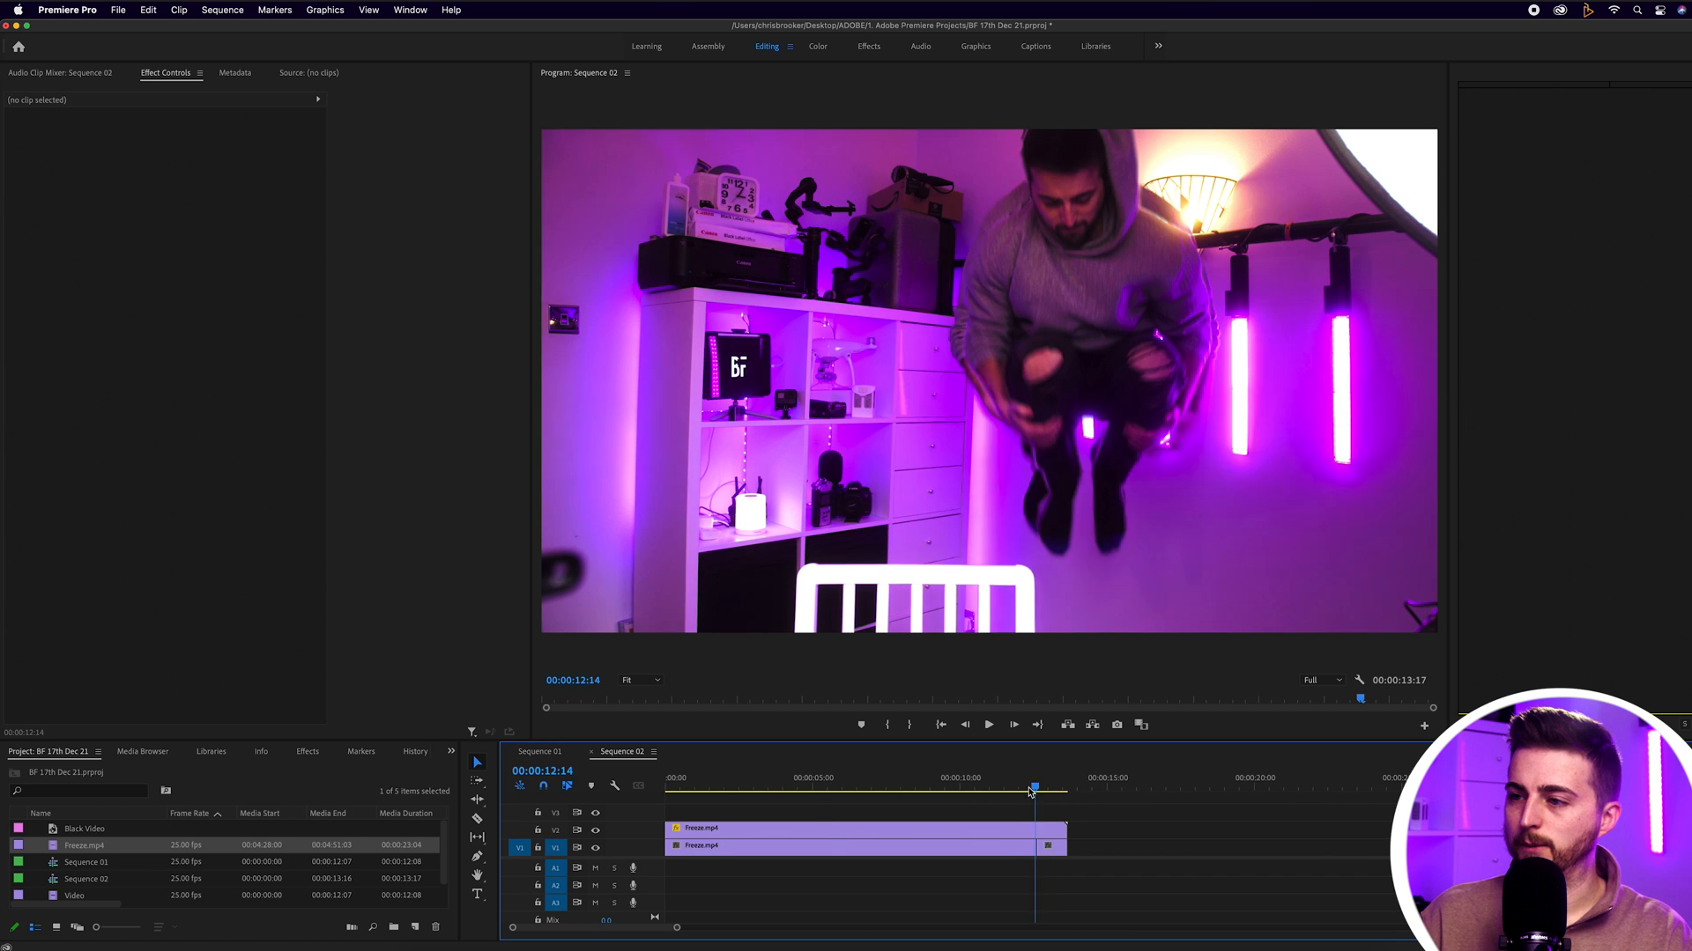
click(1047, 785)
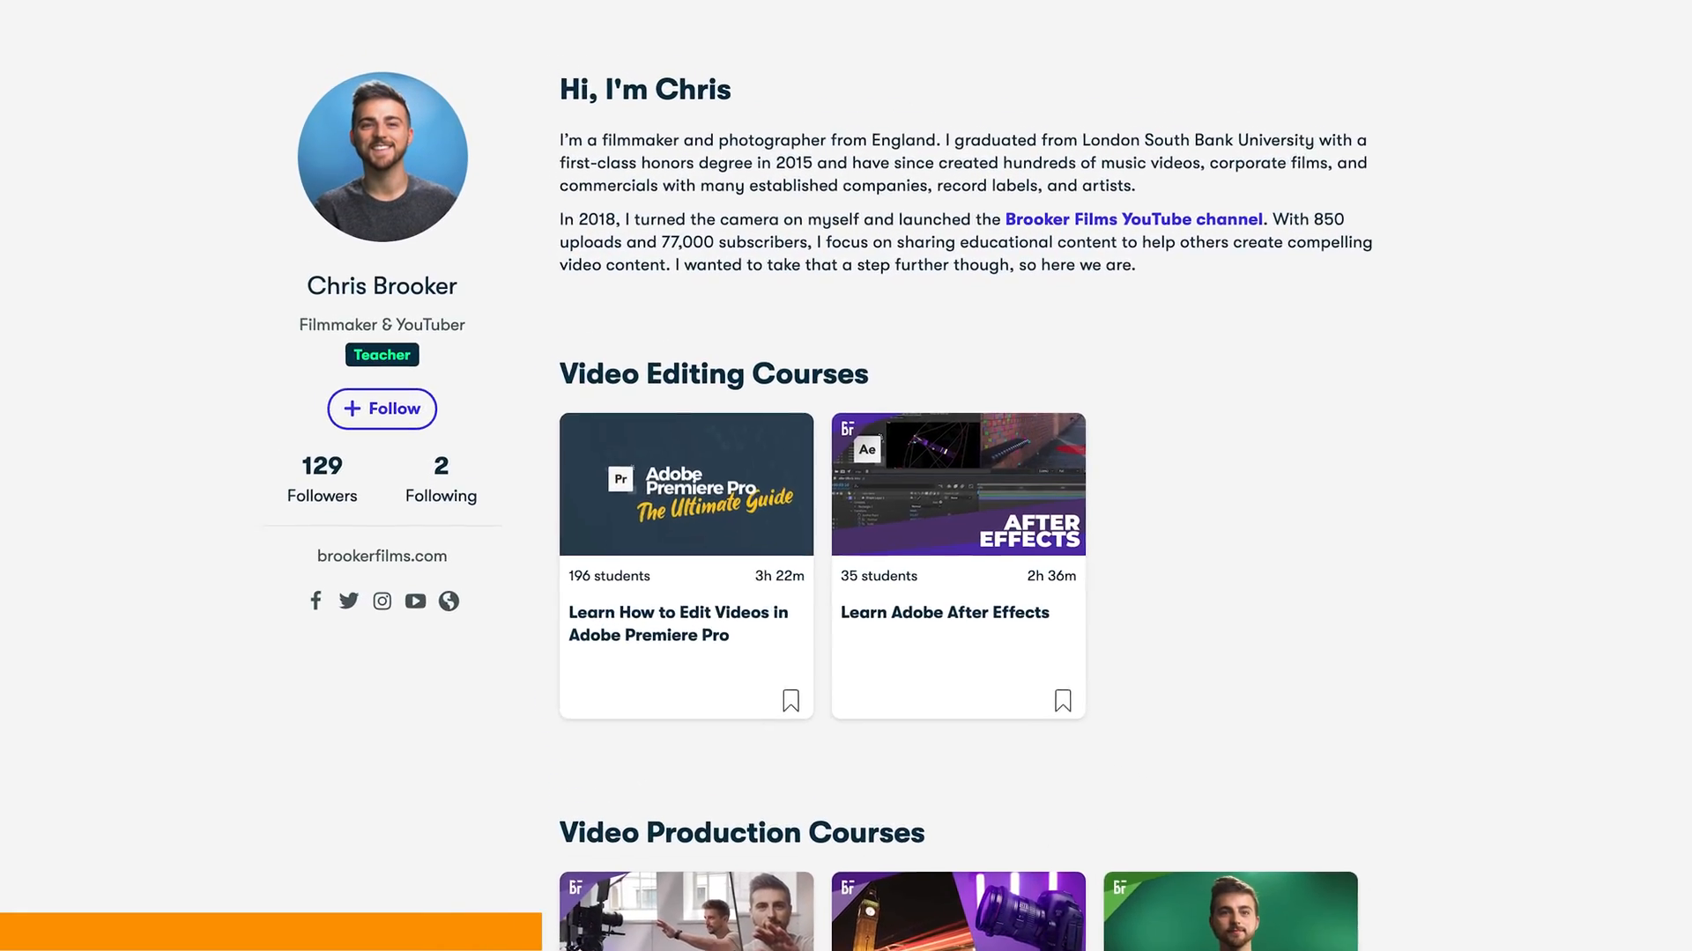
Open the Learn How to Edit Videos in Adobe Premiere Pro course and scroll down.
click(686, 482)
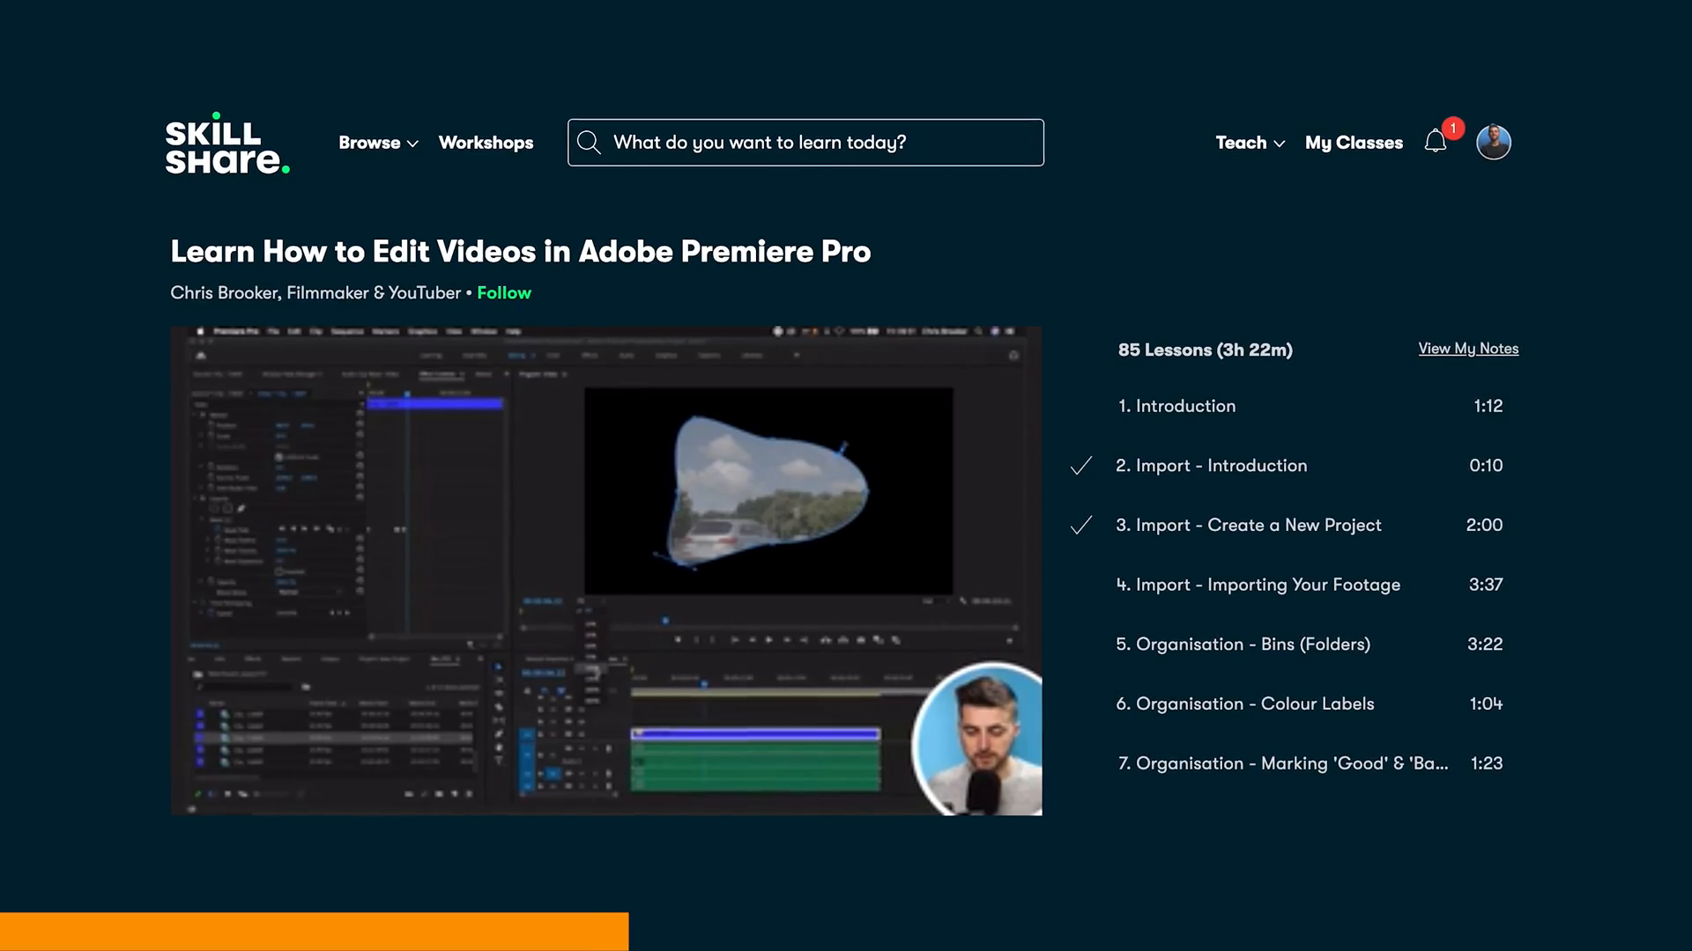
scroll(down, 3)
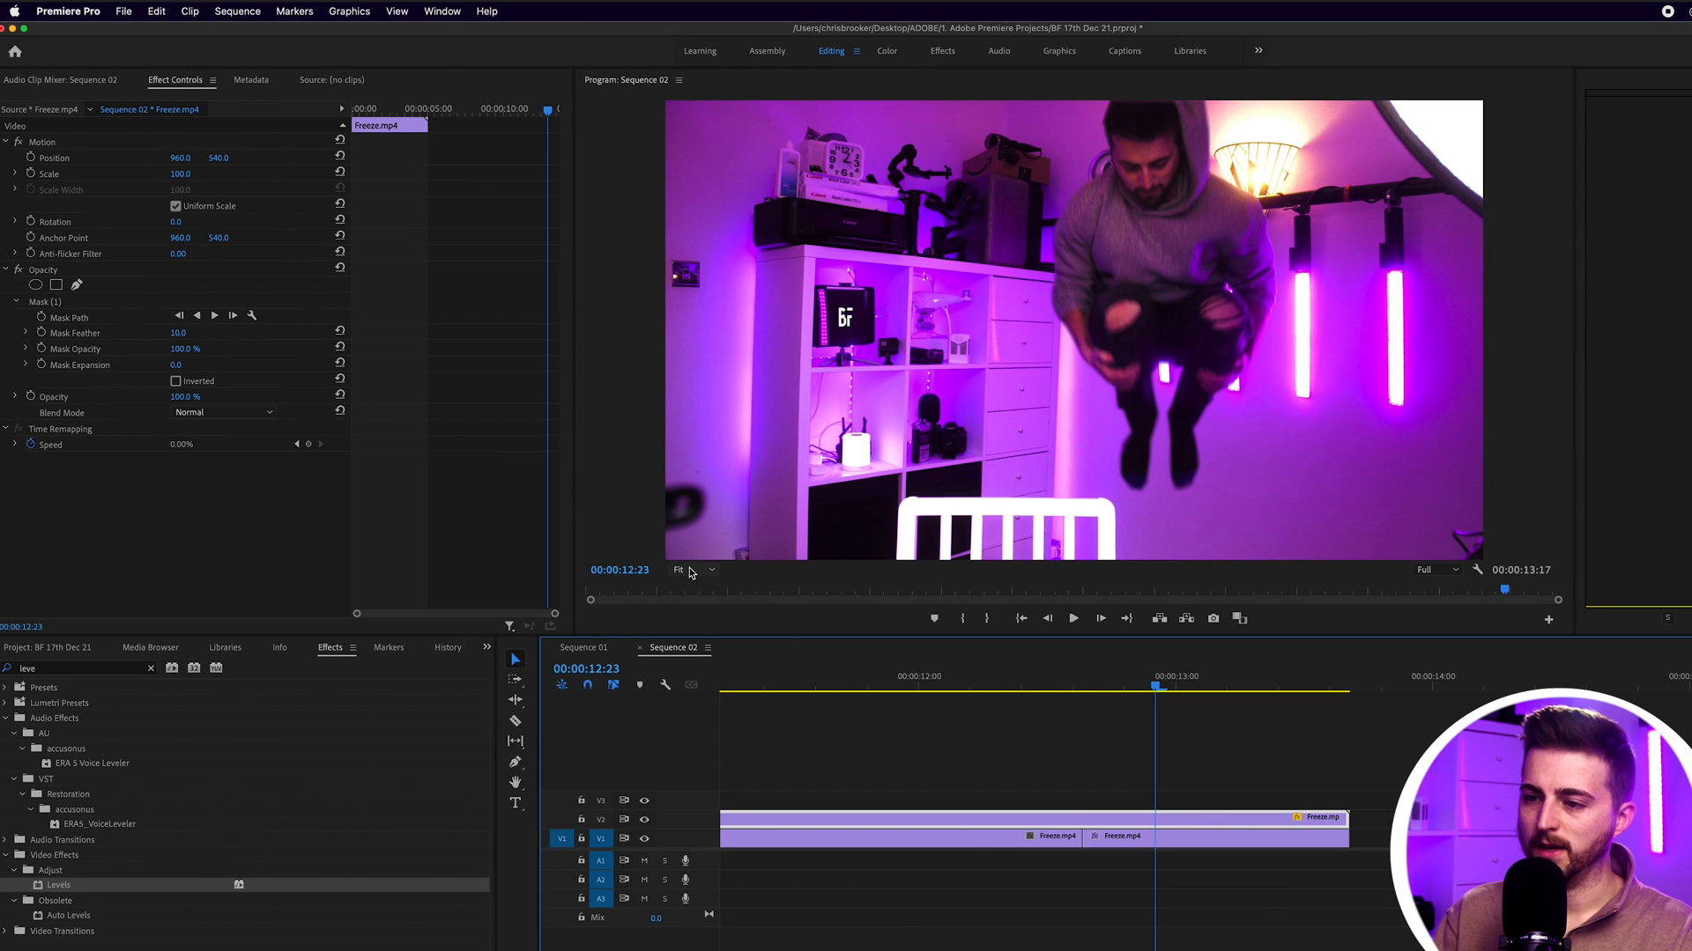
Set the Program Monitor zoom to 400%.
click(681, 570)
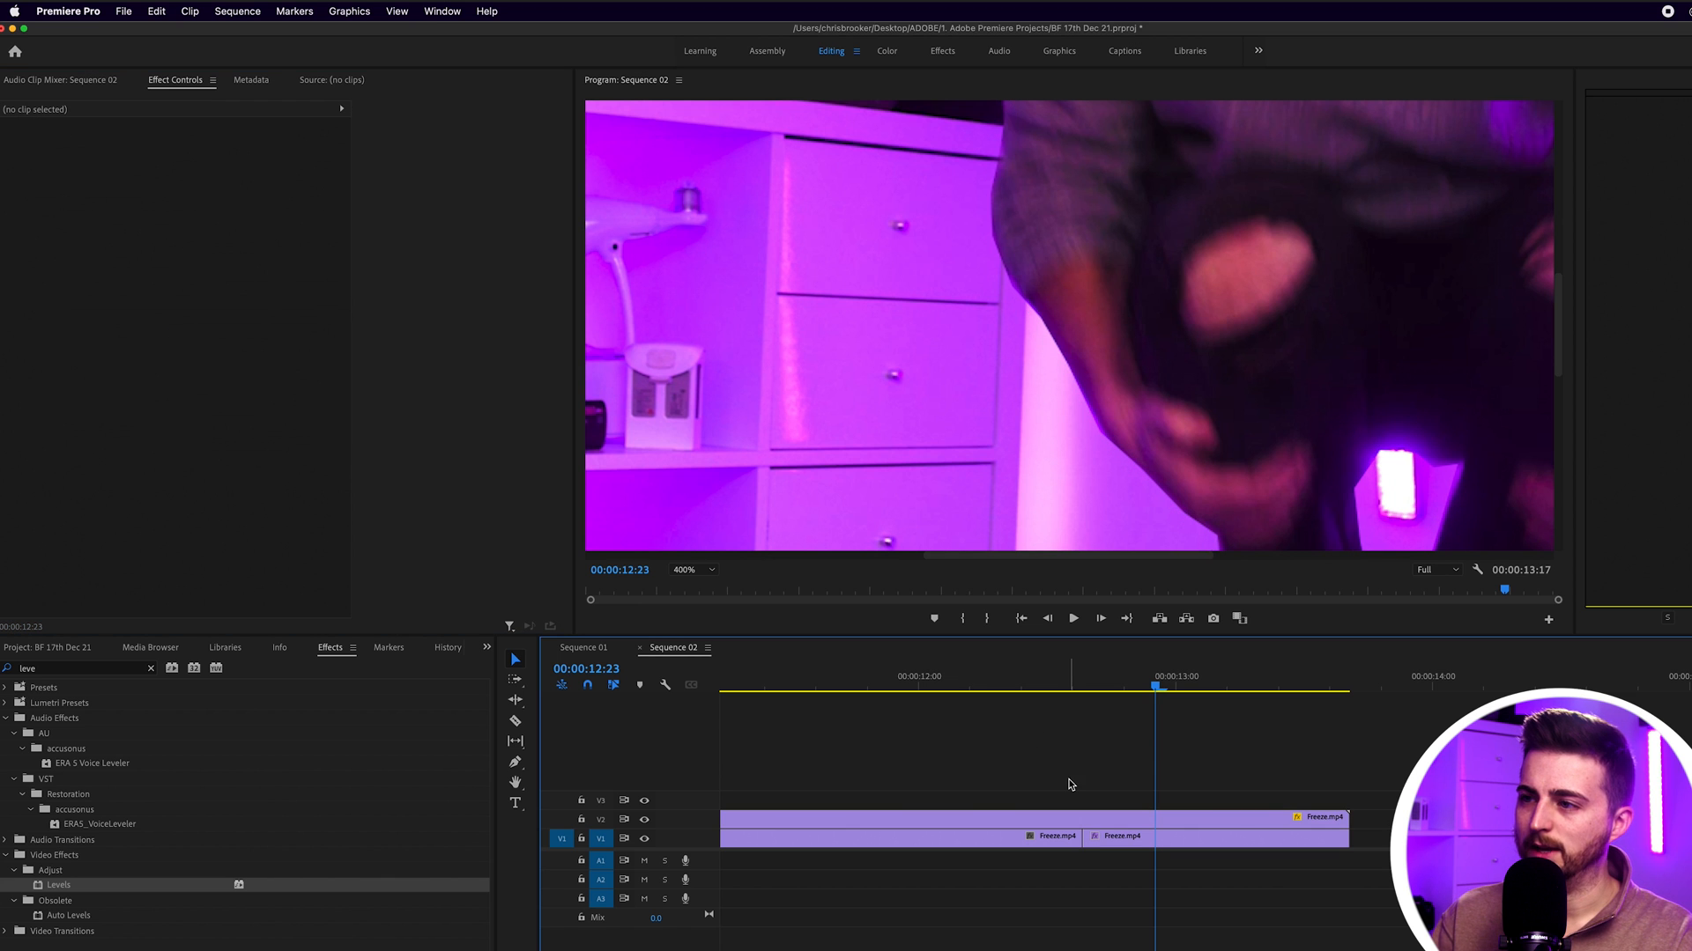
click(696, 570)
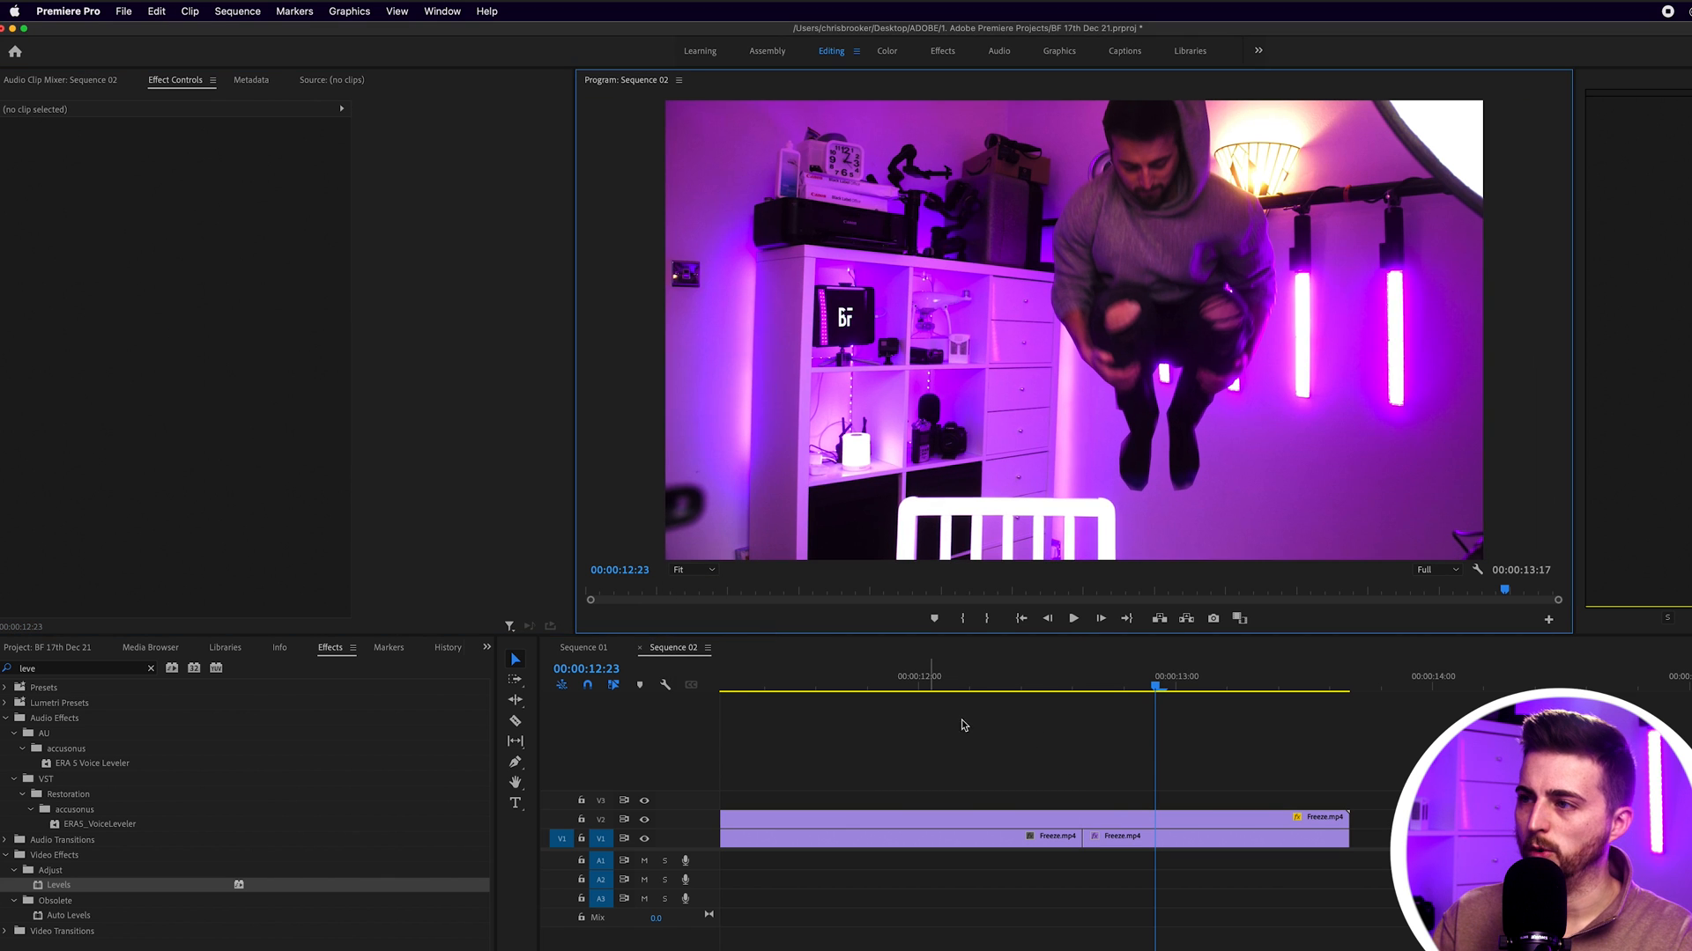
click(693, 570)
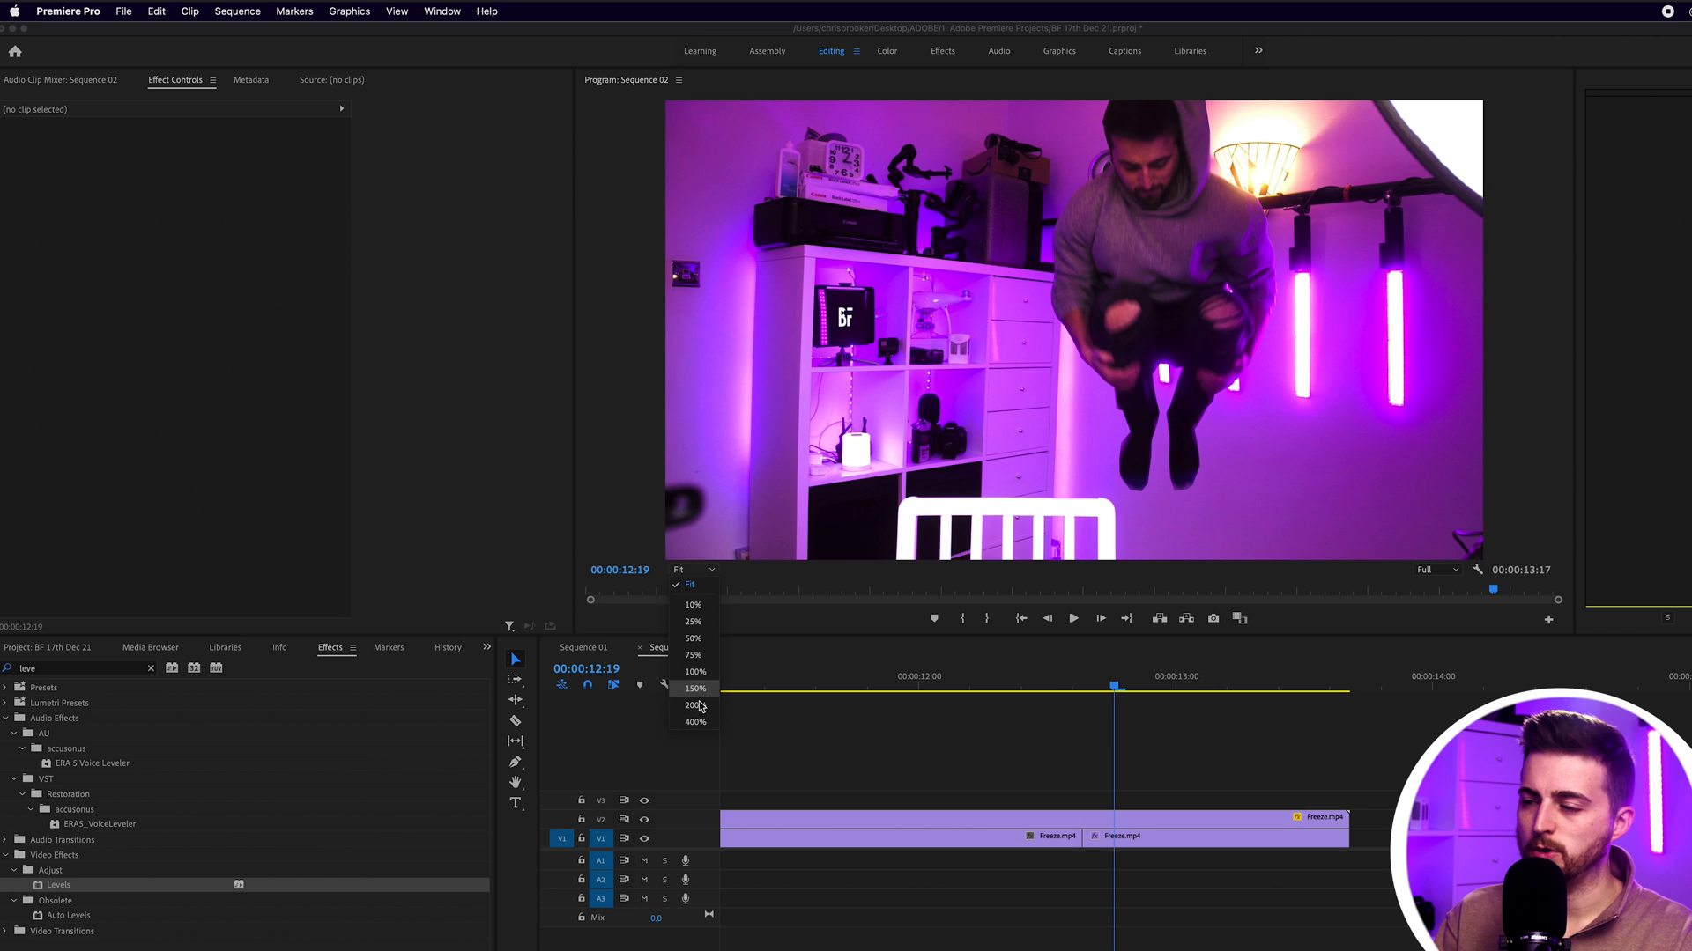
click(693, 722)
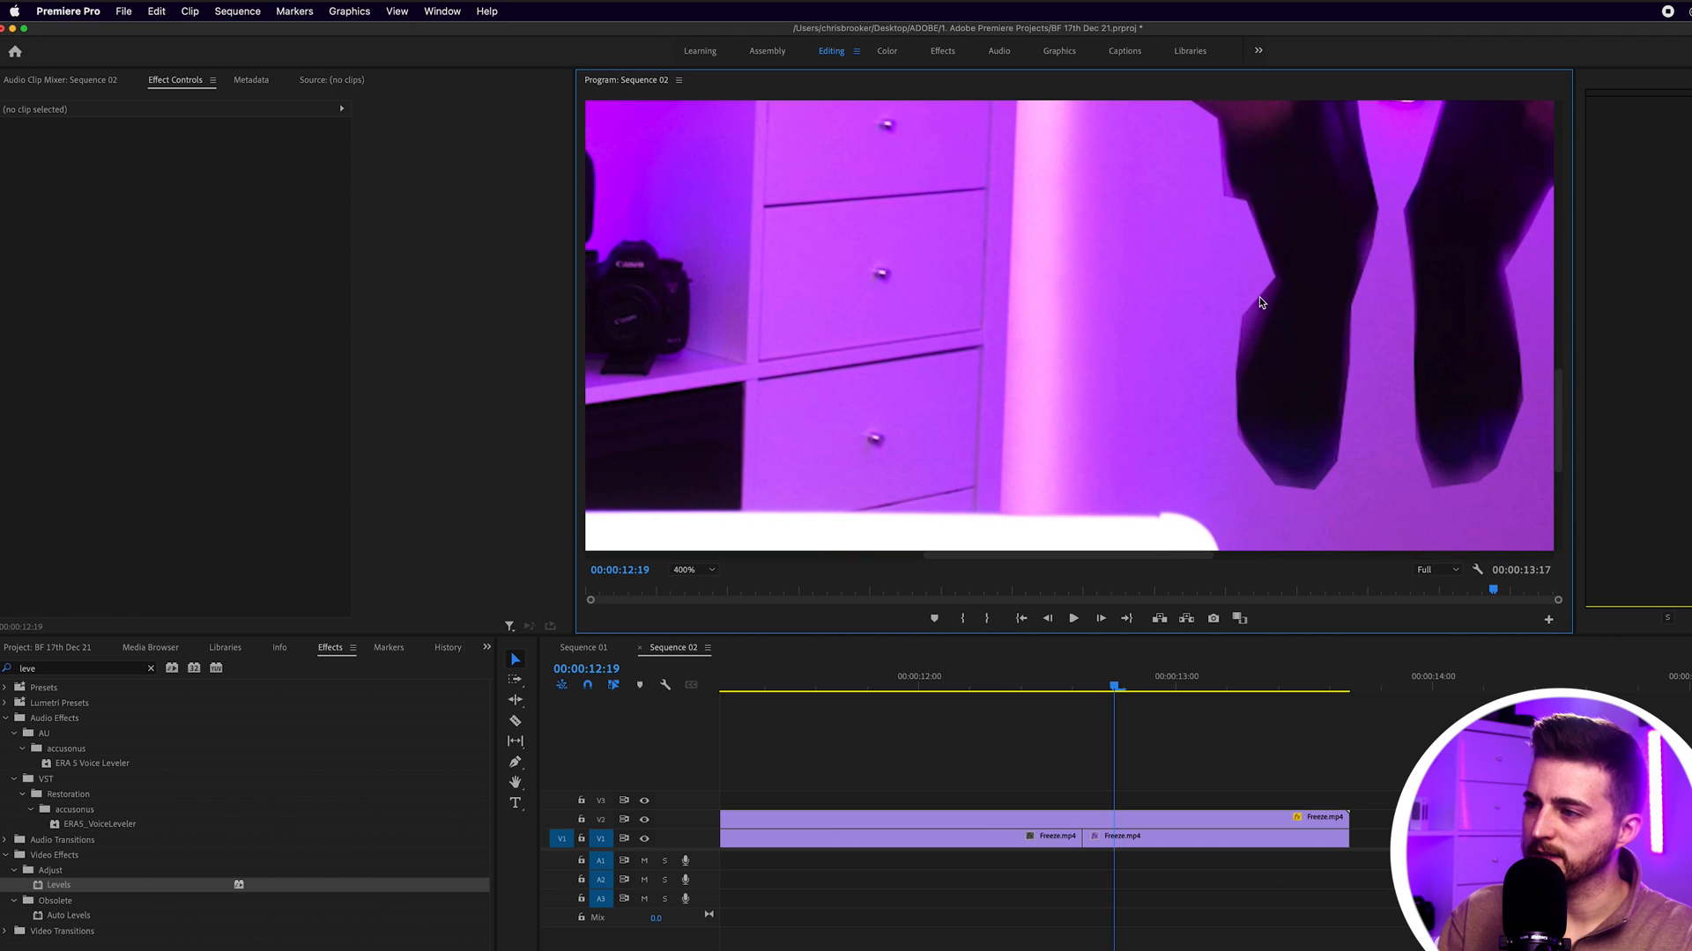
Select the masked freeze clip and reopen the zoom dropdown.
click(1122, 823)
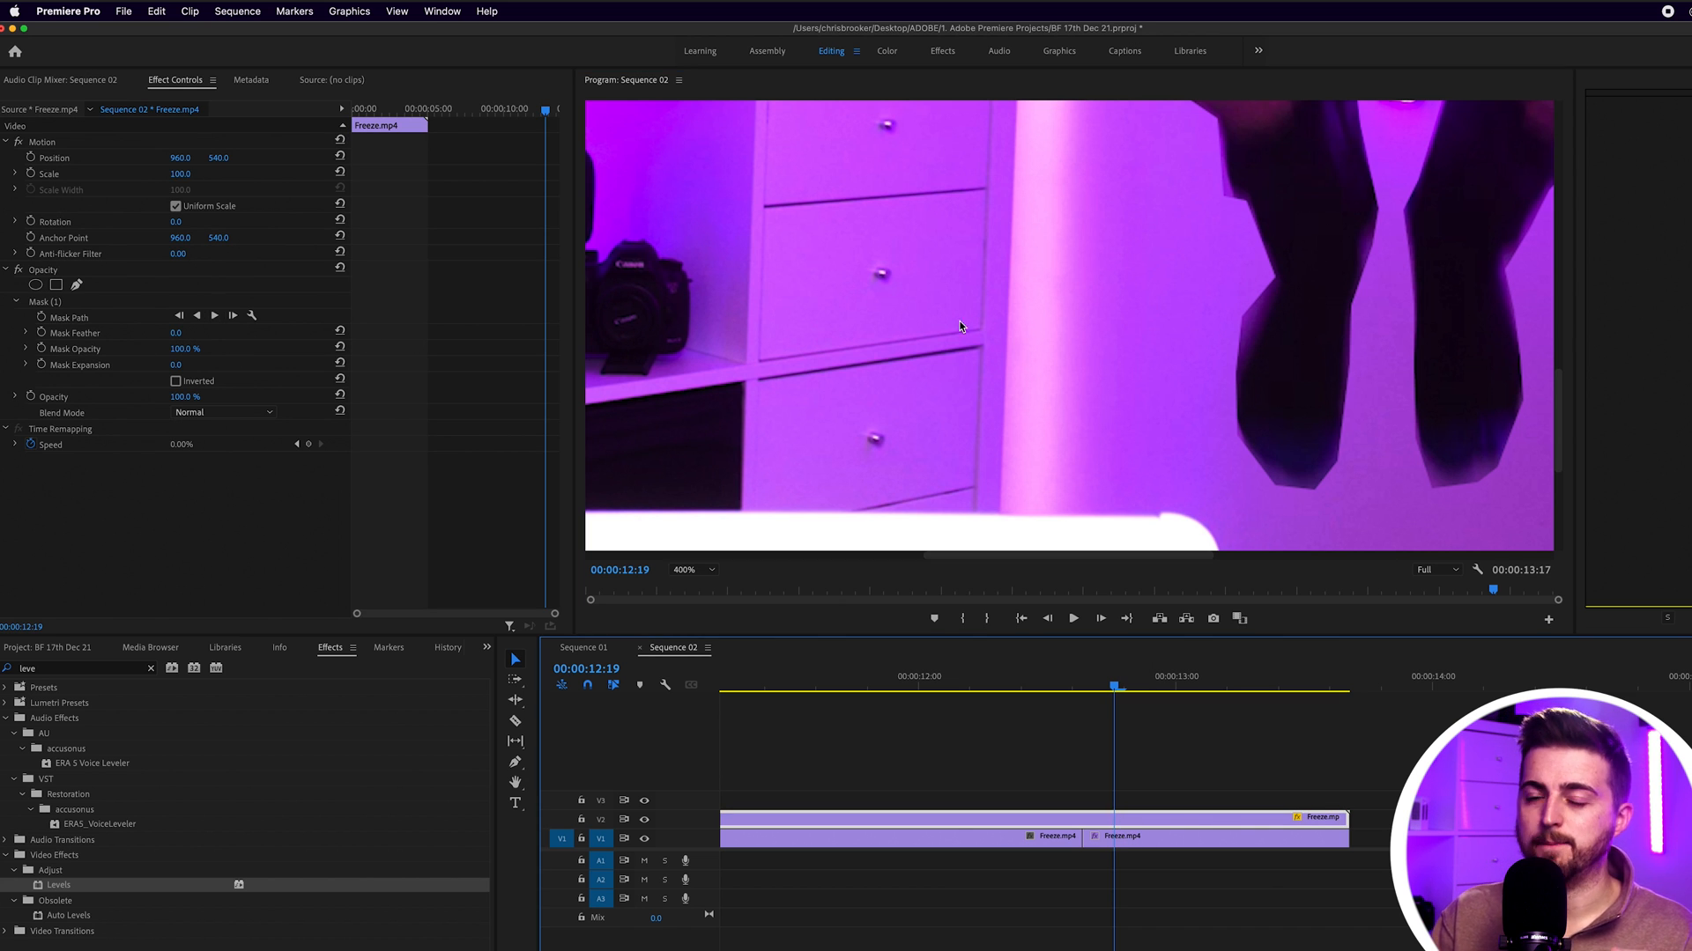
mouse_move(184, 337)
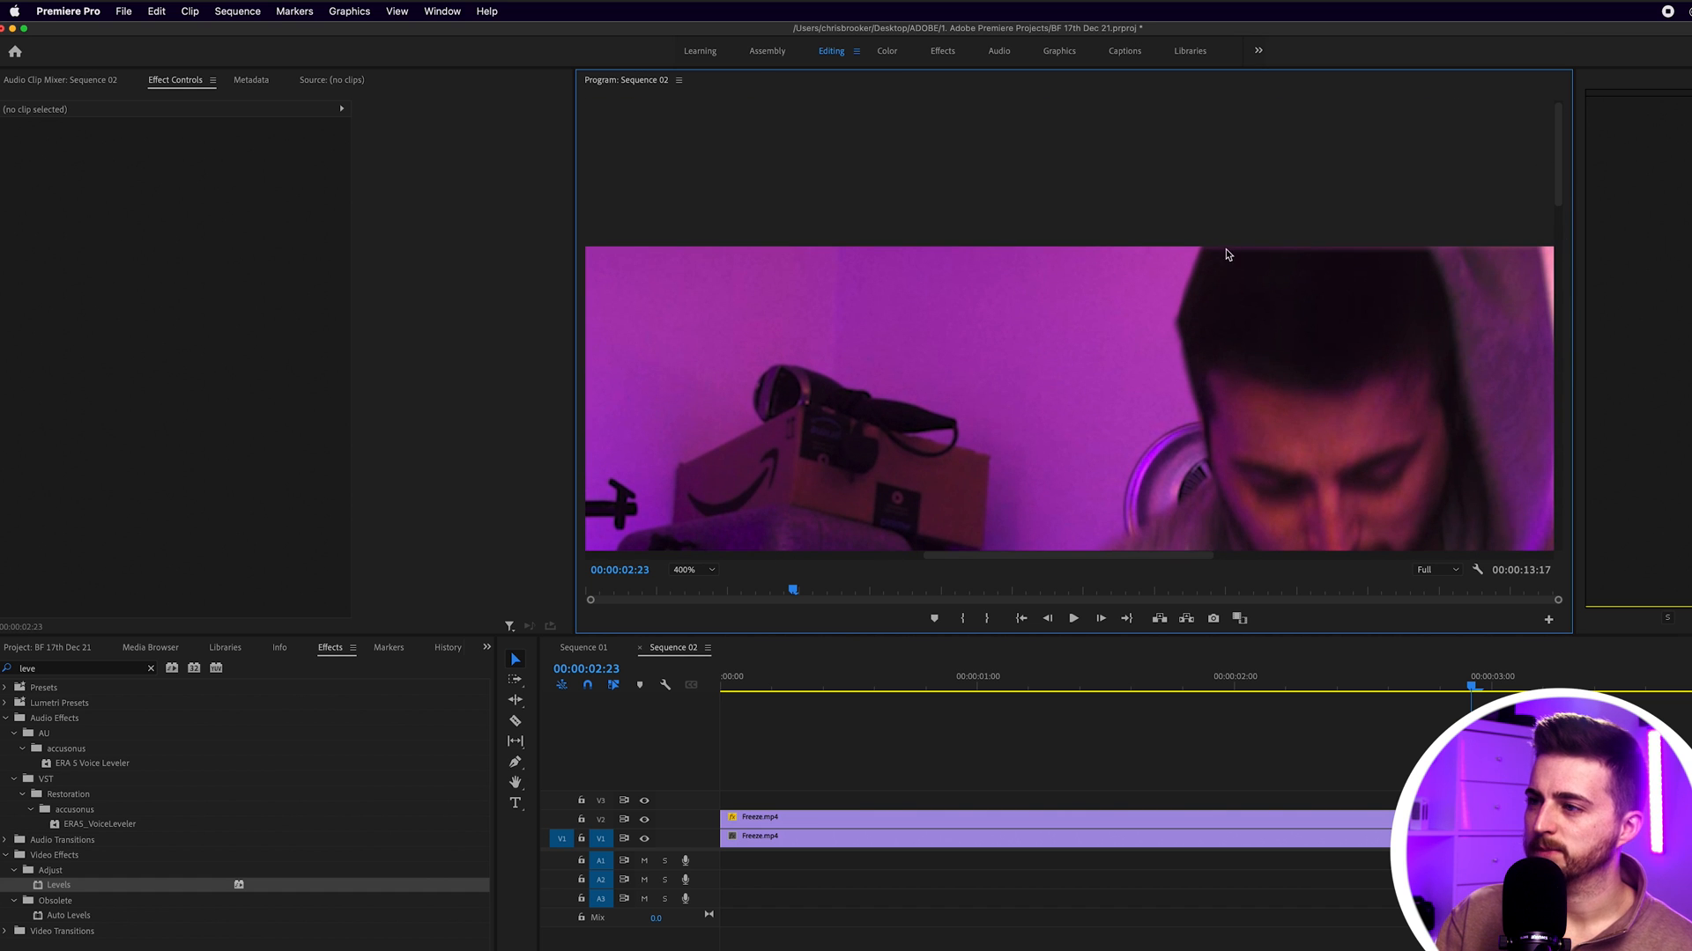
mouse_move(1390, 258)
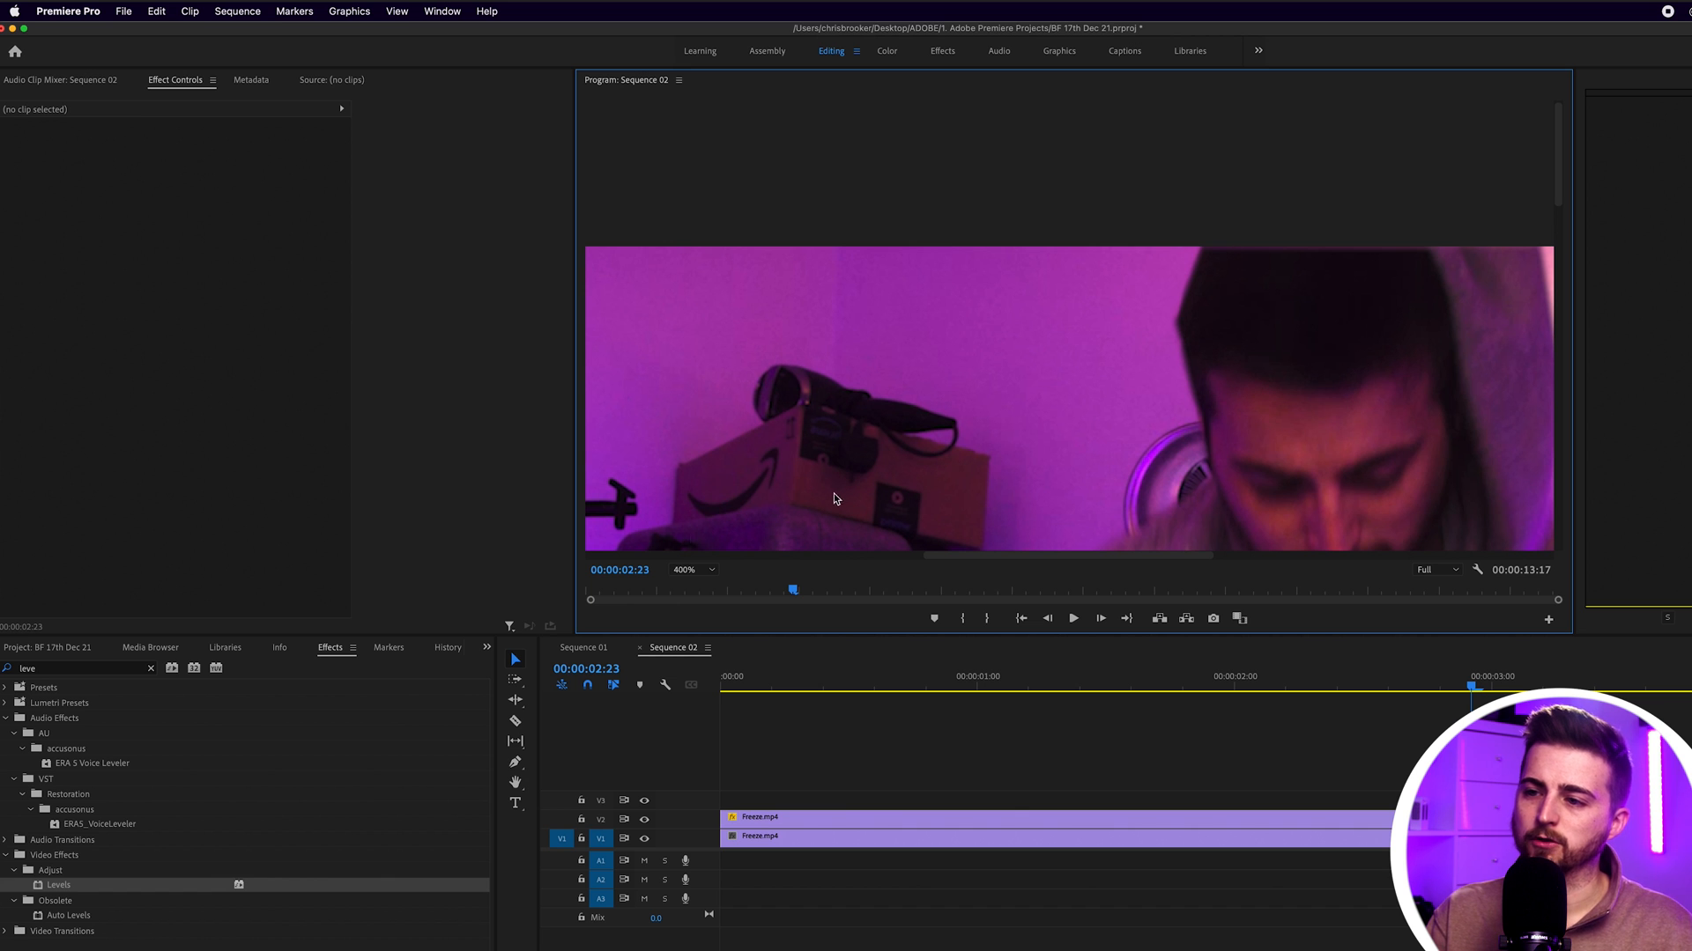
click(690, 571)
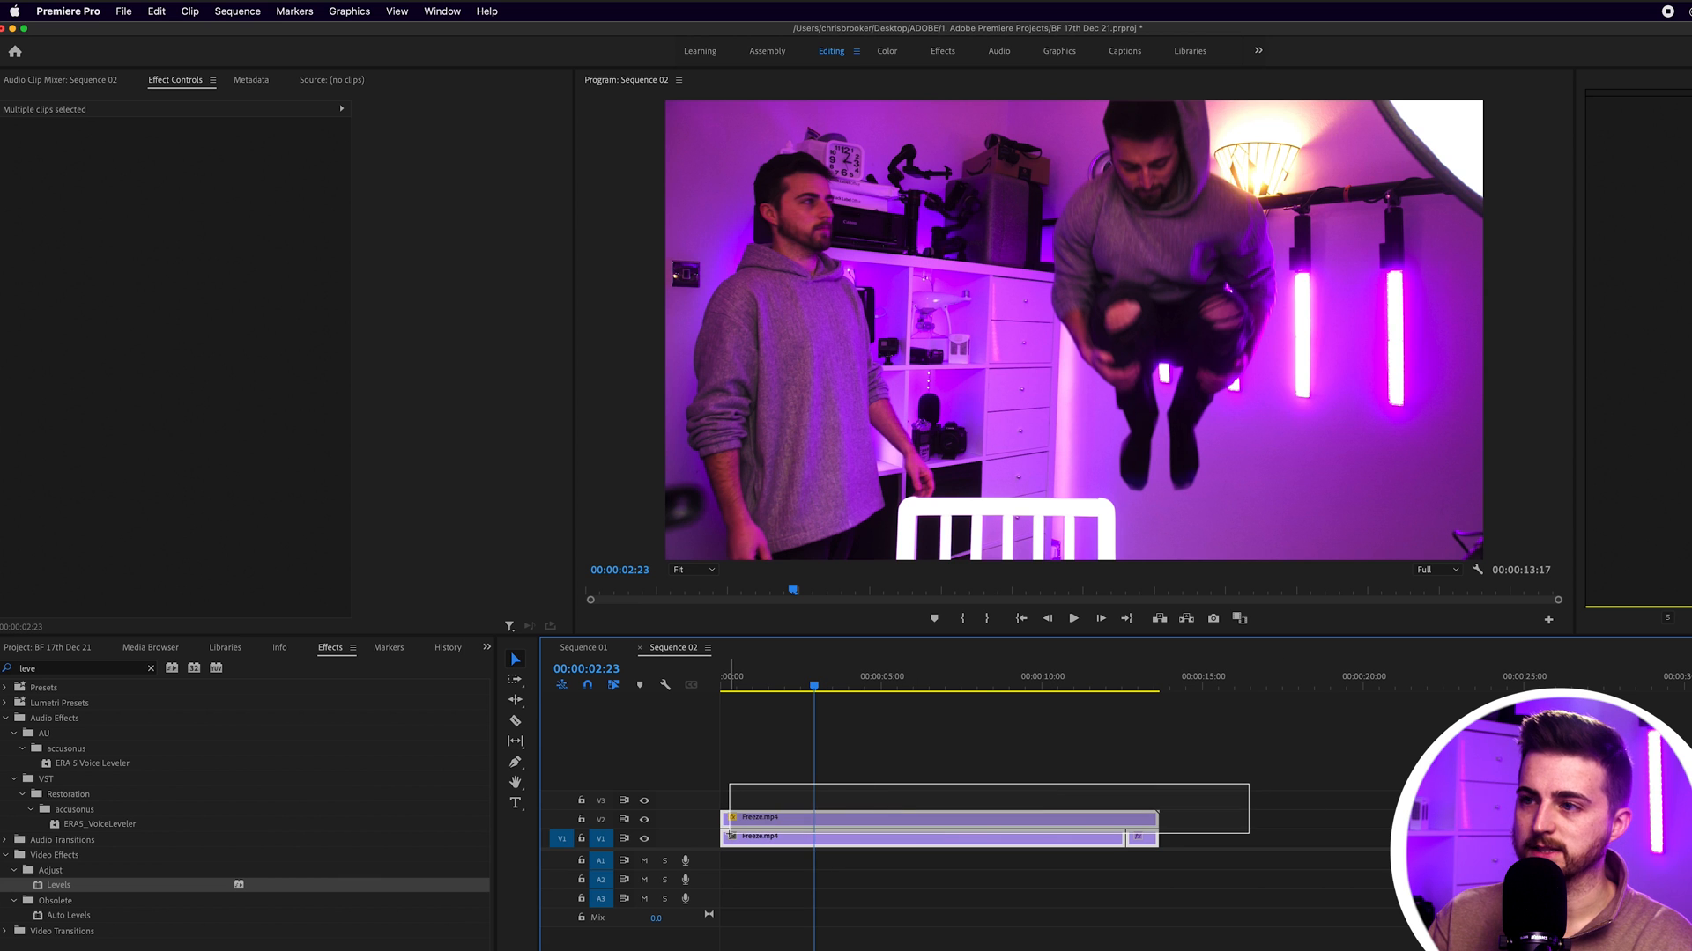
Nest both Freeze.mp4 clips into Nested Sequence 01 and select it.
right_click(933, 825)
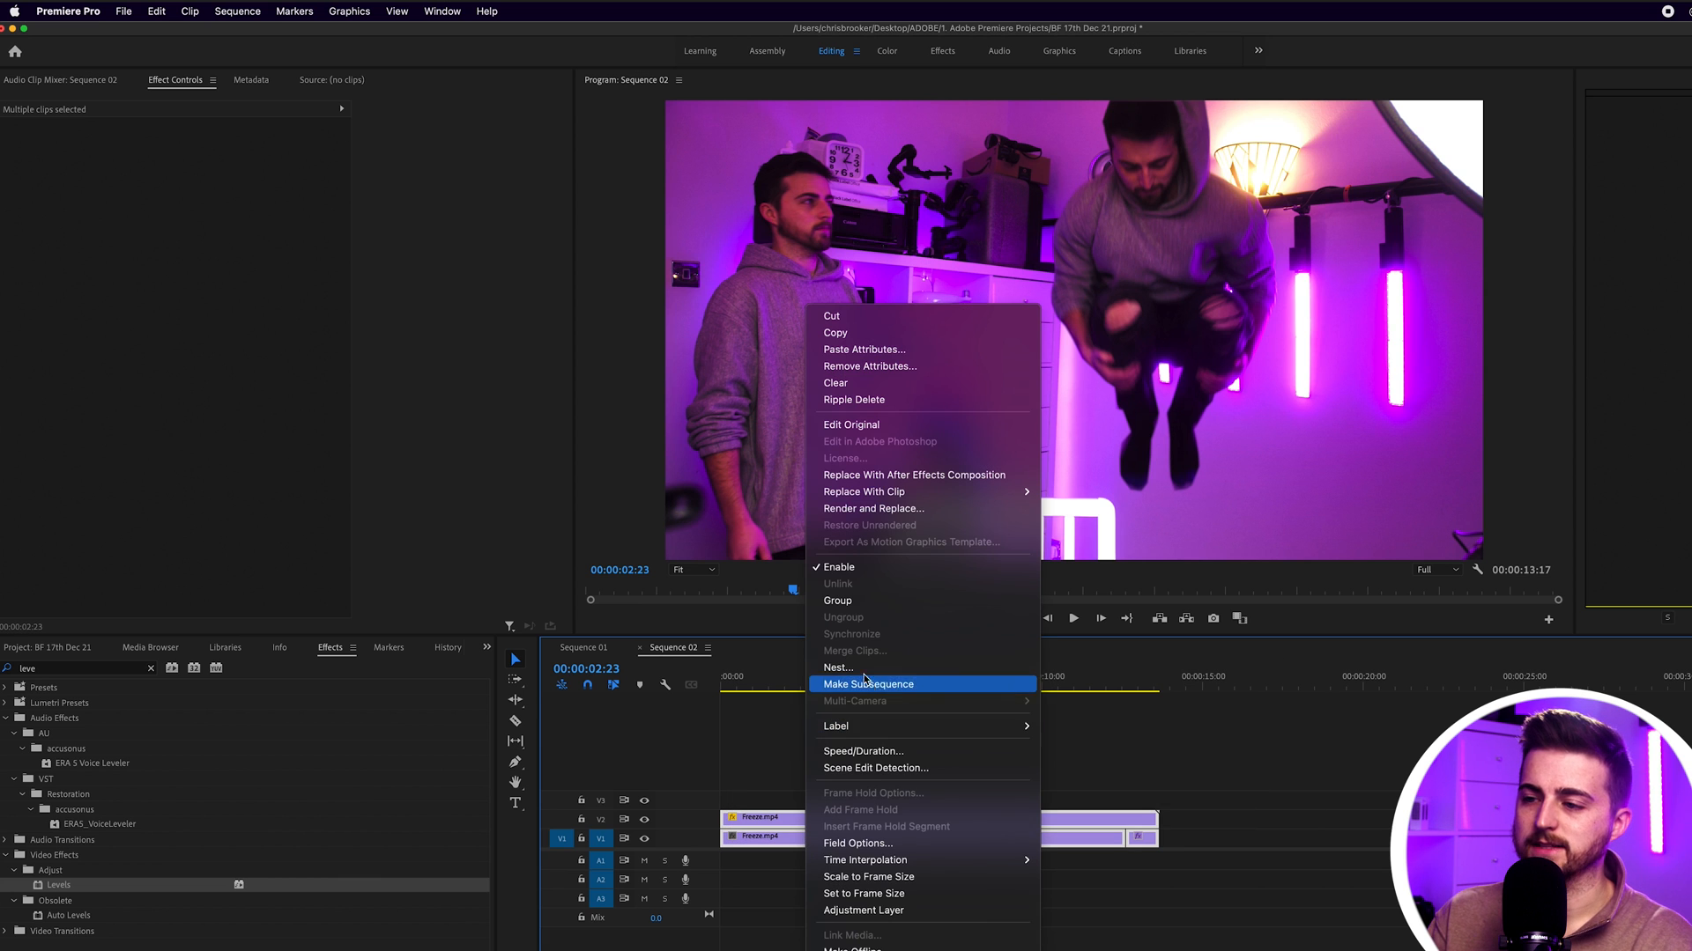
click(868, 684)
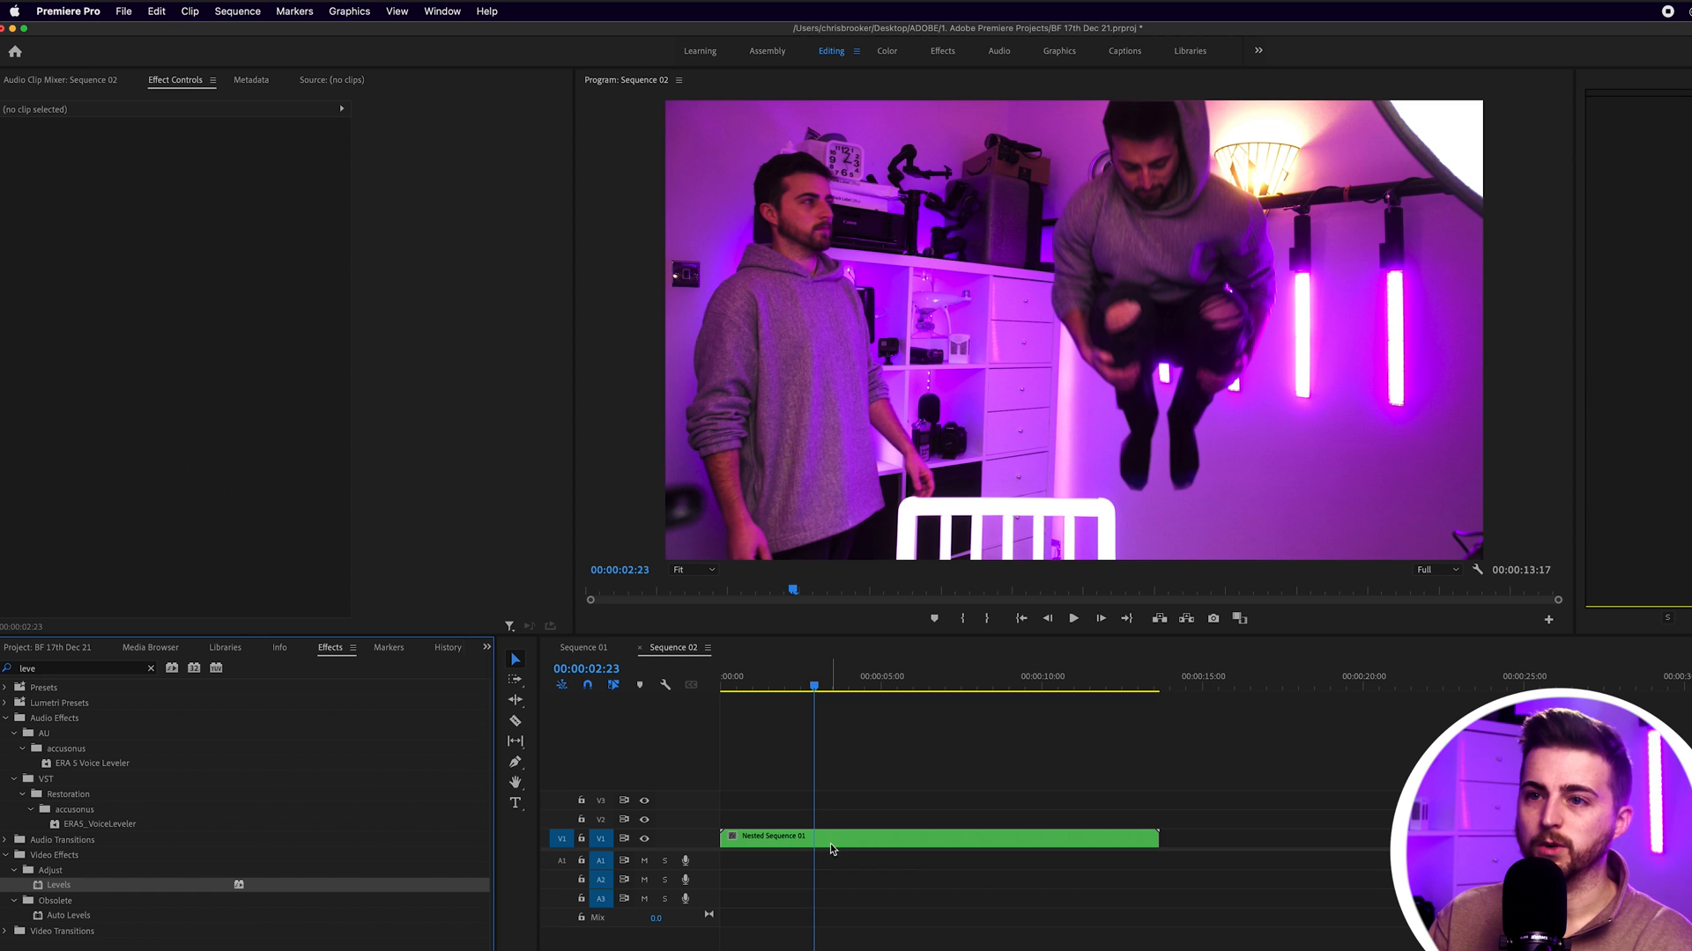
click(937, 836)
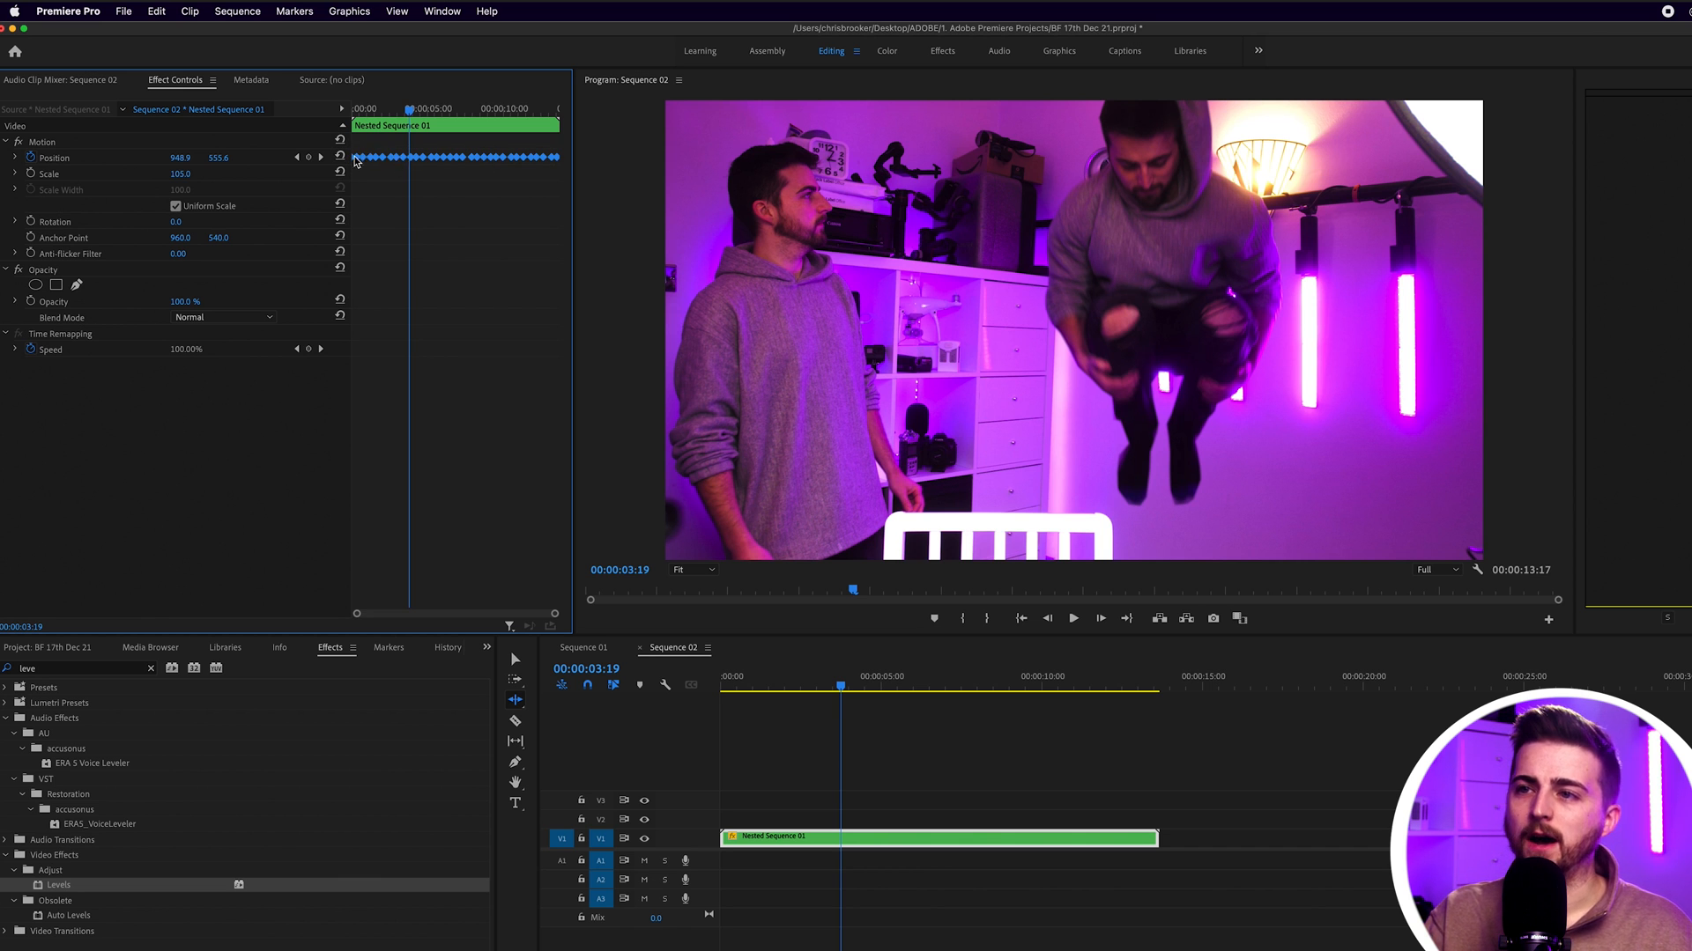
mouse_move(421, 163)
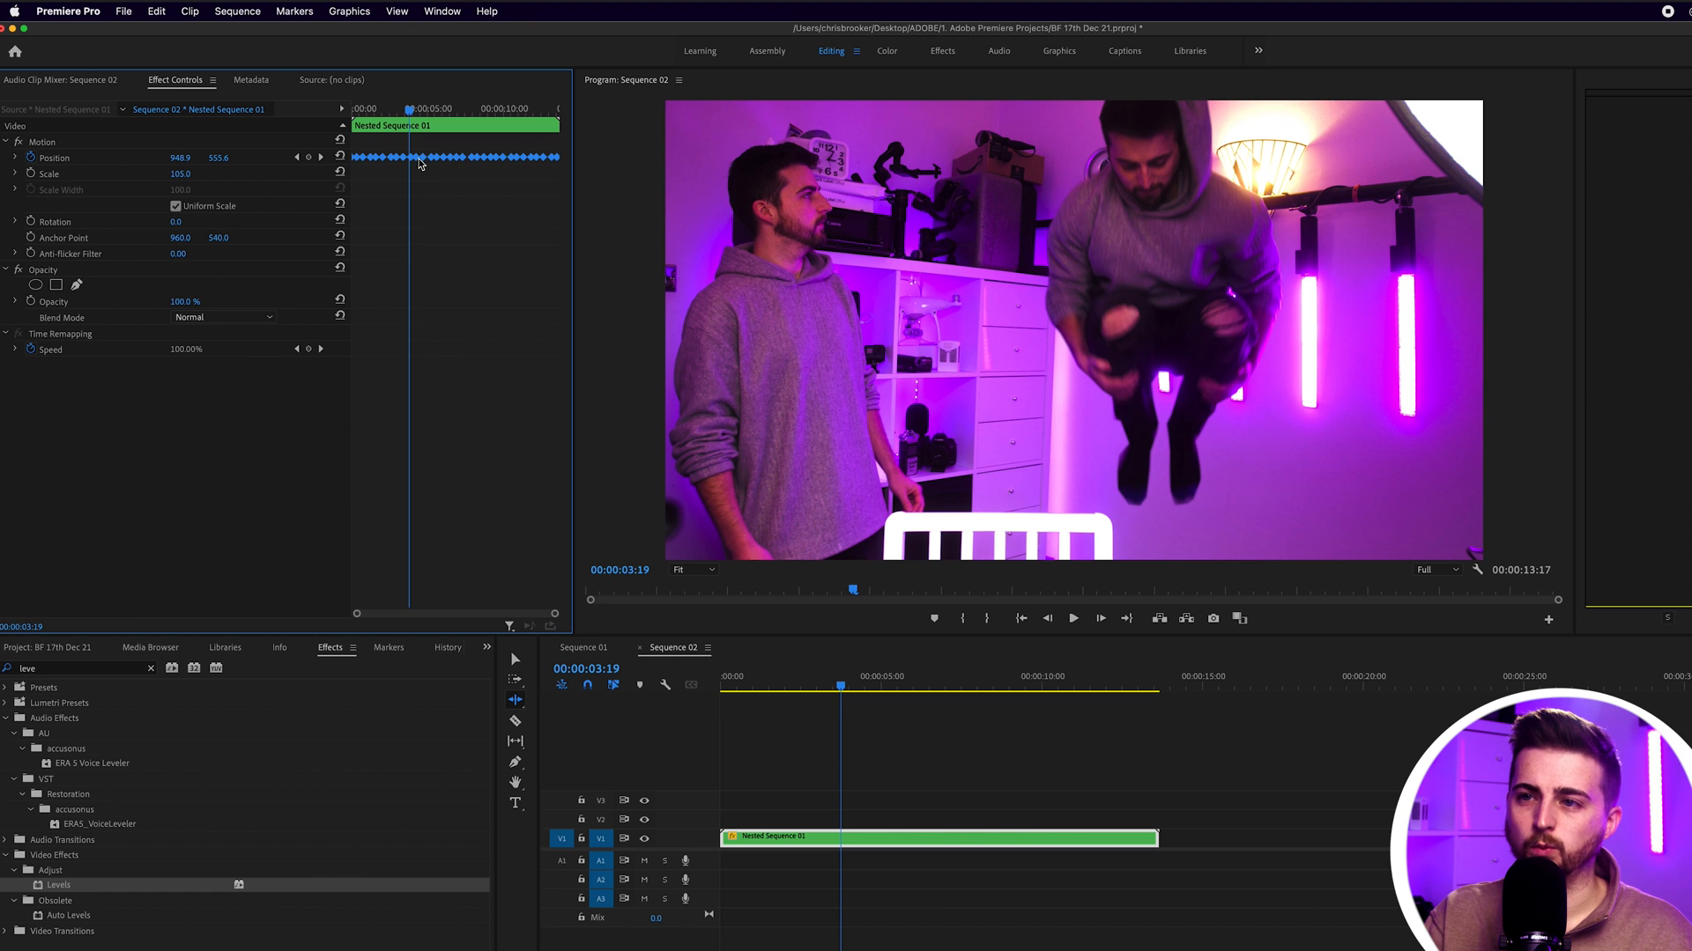
Open the context menu on the camera-shake Position keyframes.
right_click(419, 157)
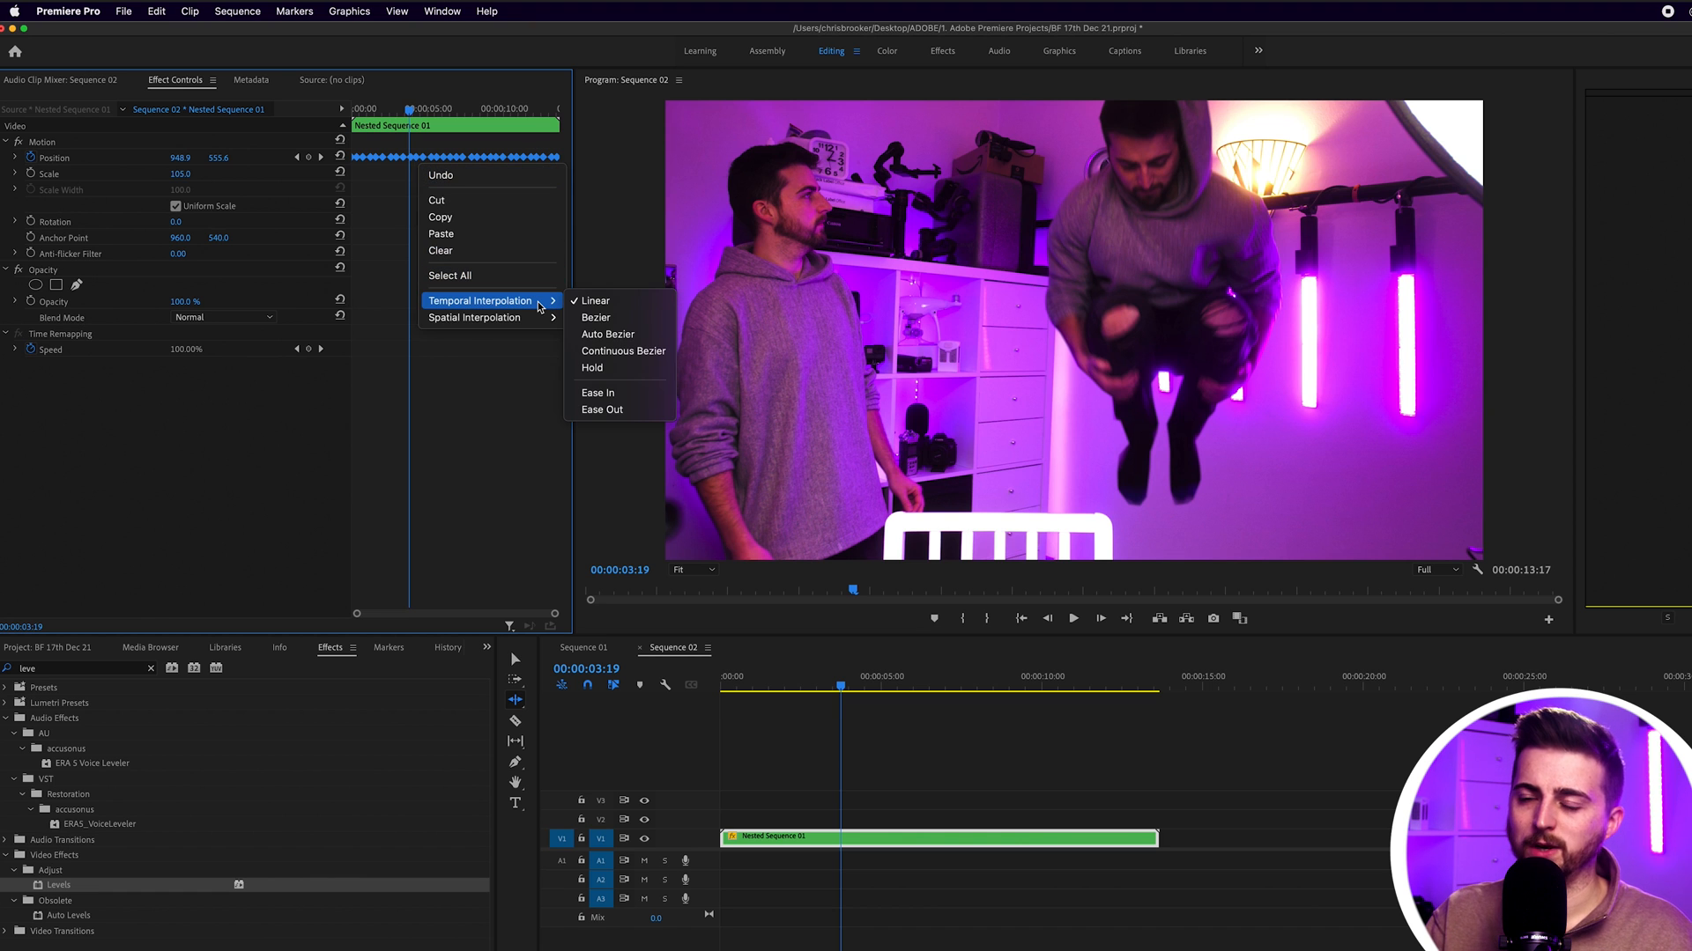
mouse_move(597, 393)
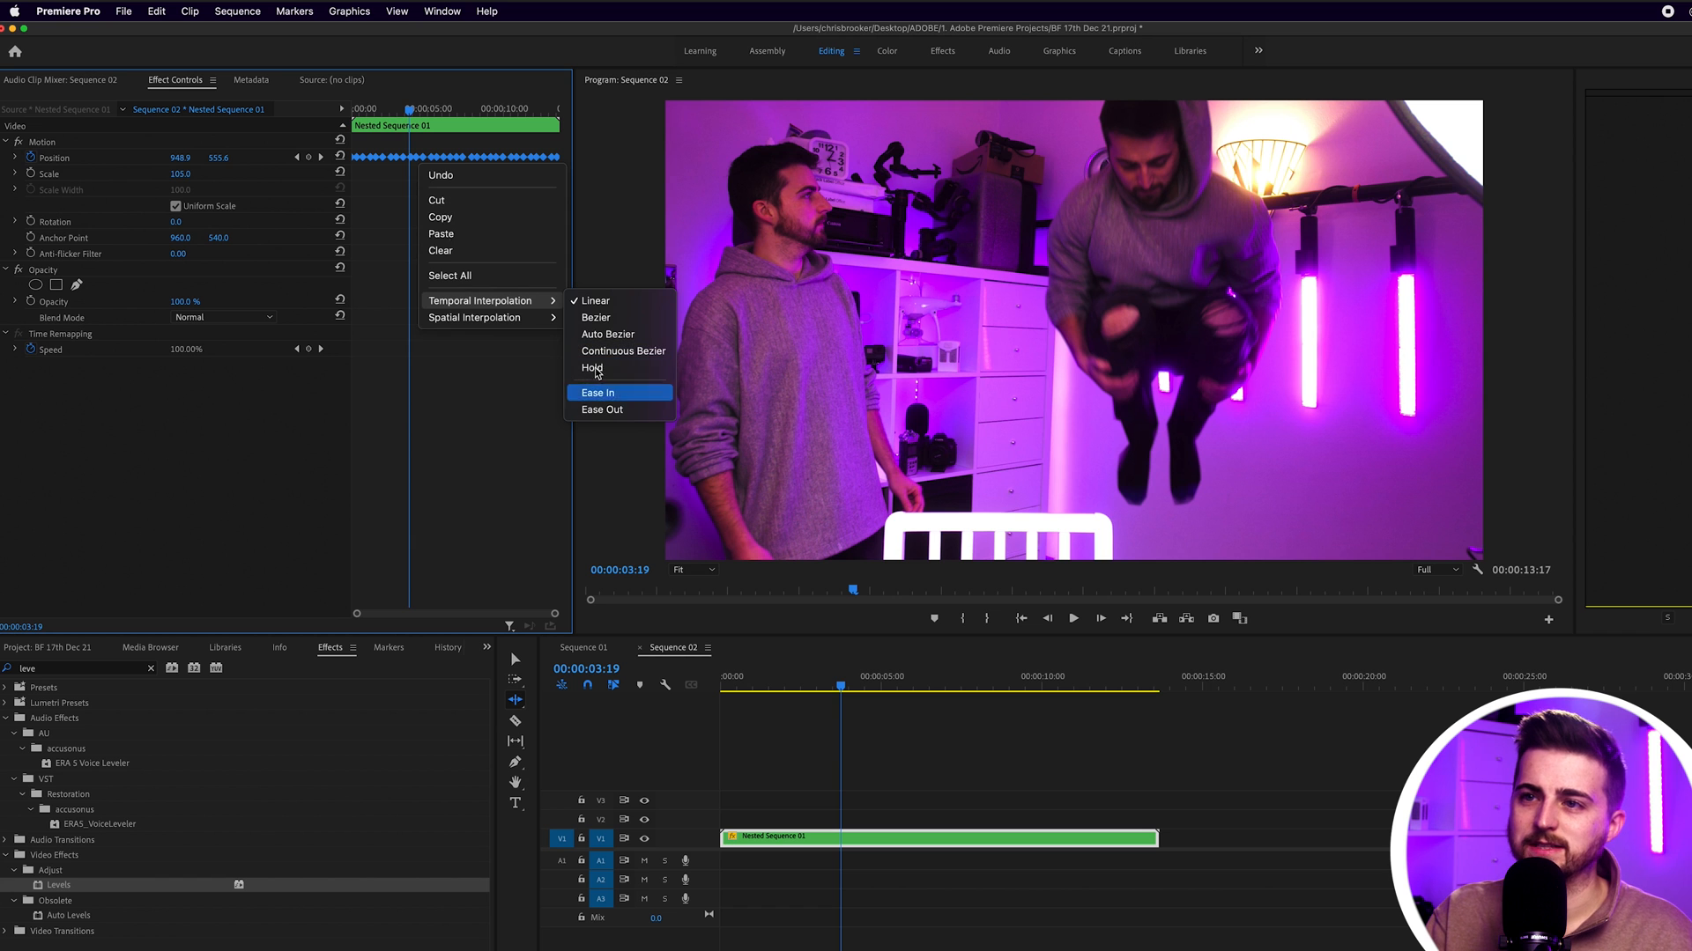